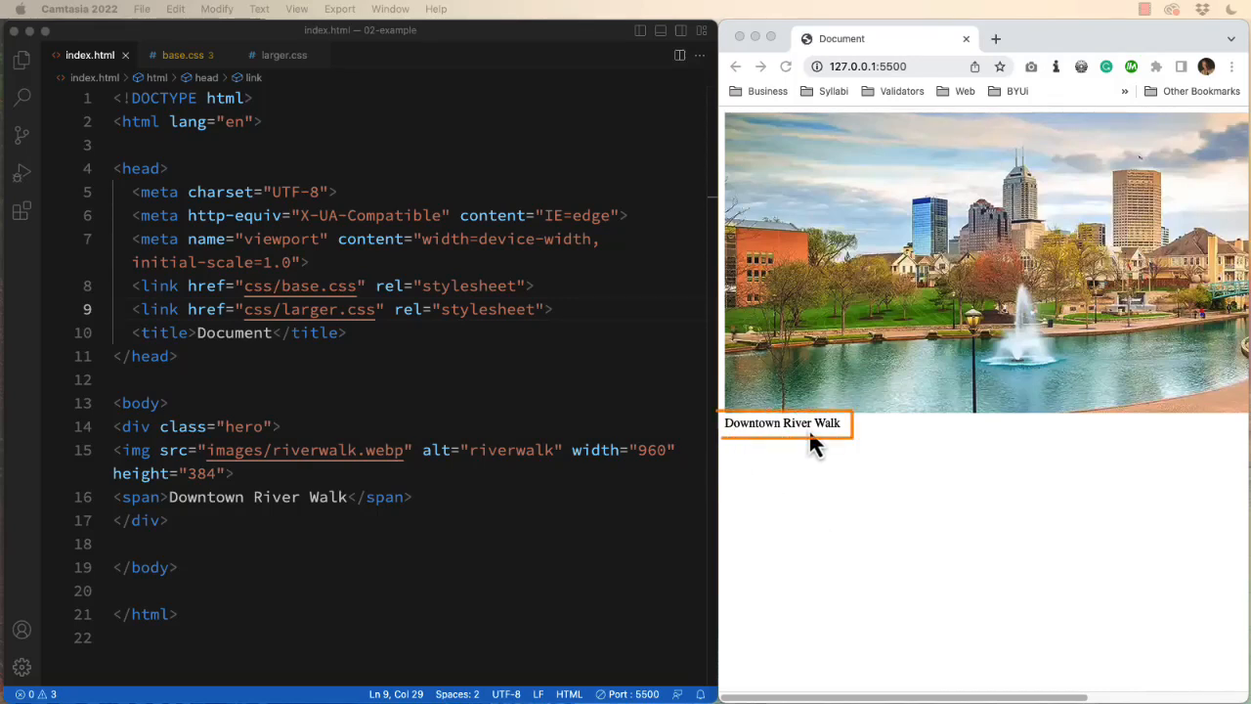
mouse_move(875, 244)
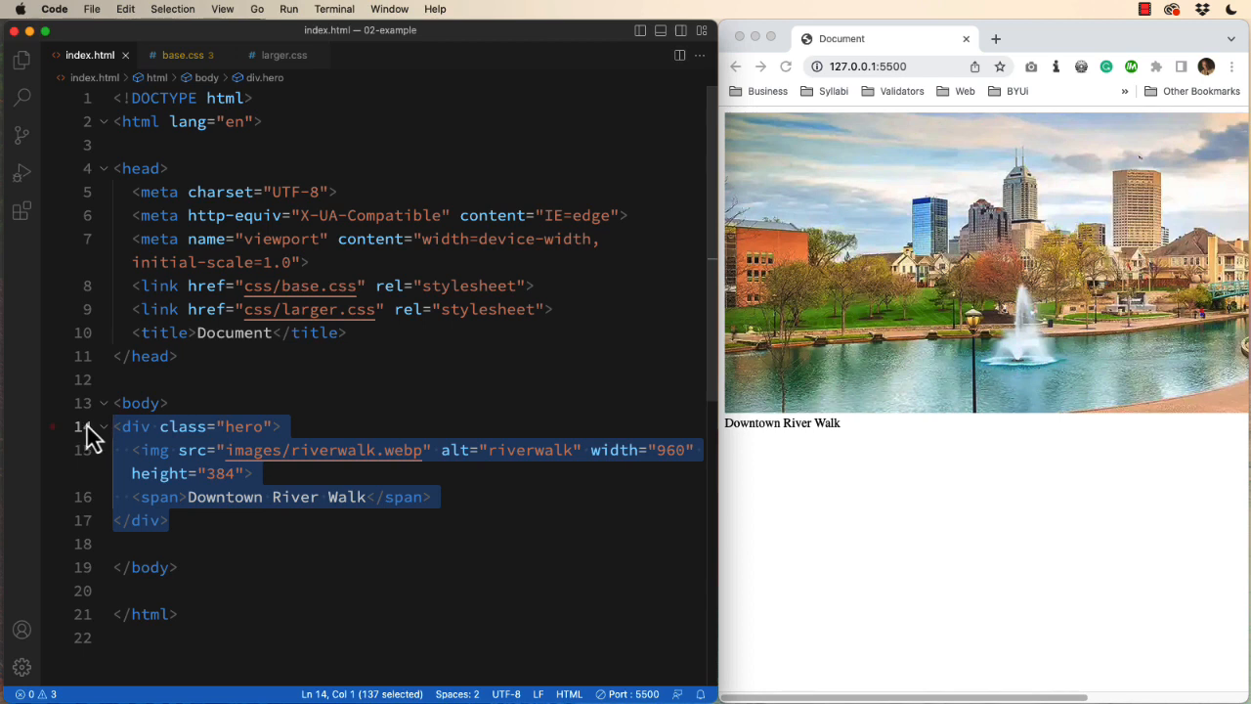
Compare index.html's hero caption markup, then settle on base.css with its empty hero rules
left_click(252, 473)
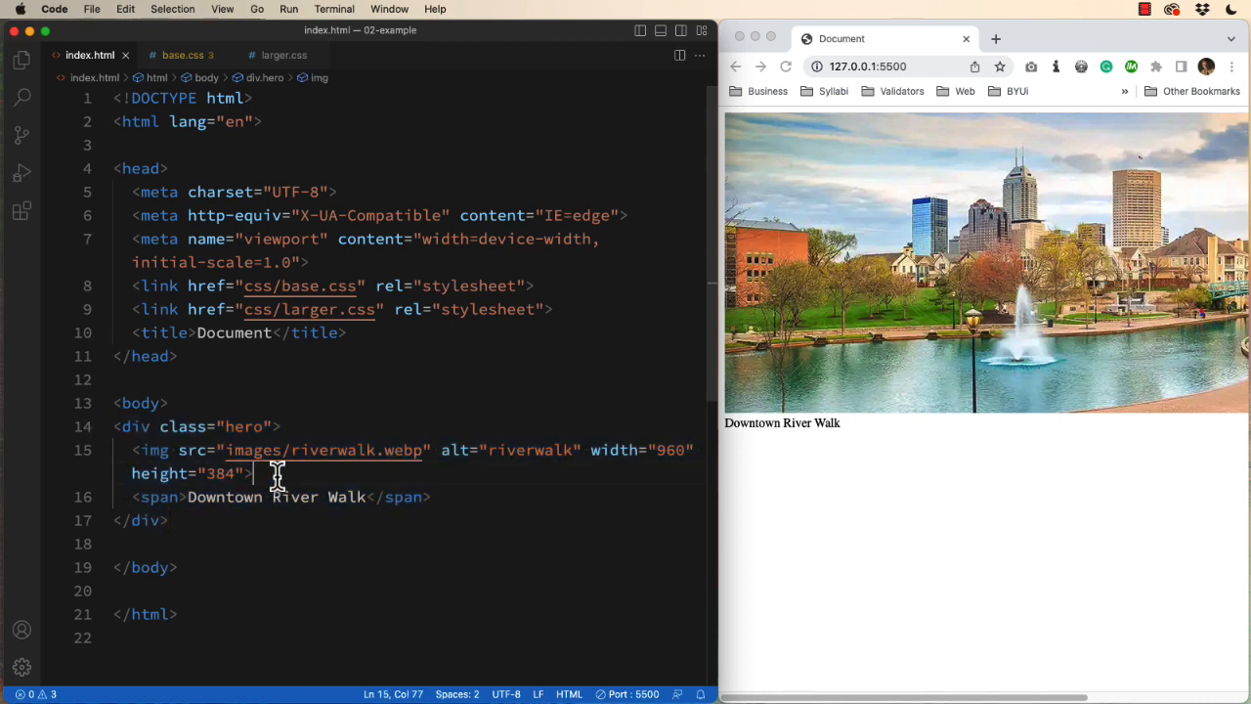
left_click_drag(252, 473, 132, 450)
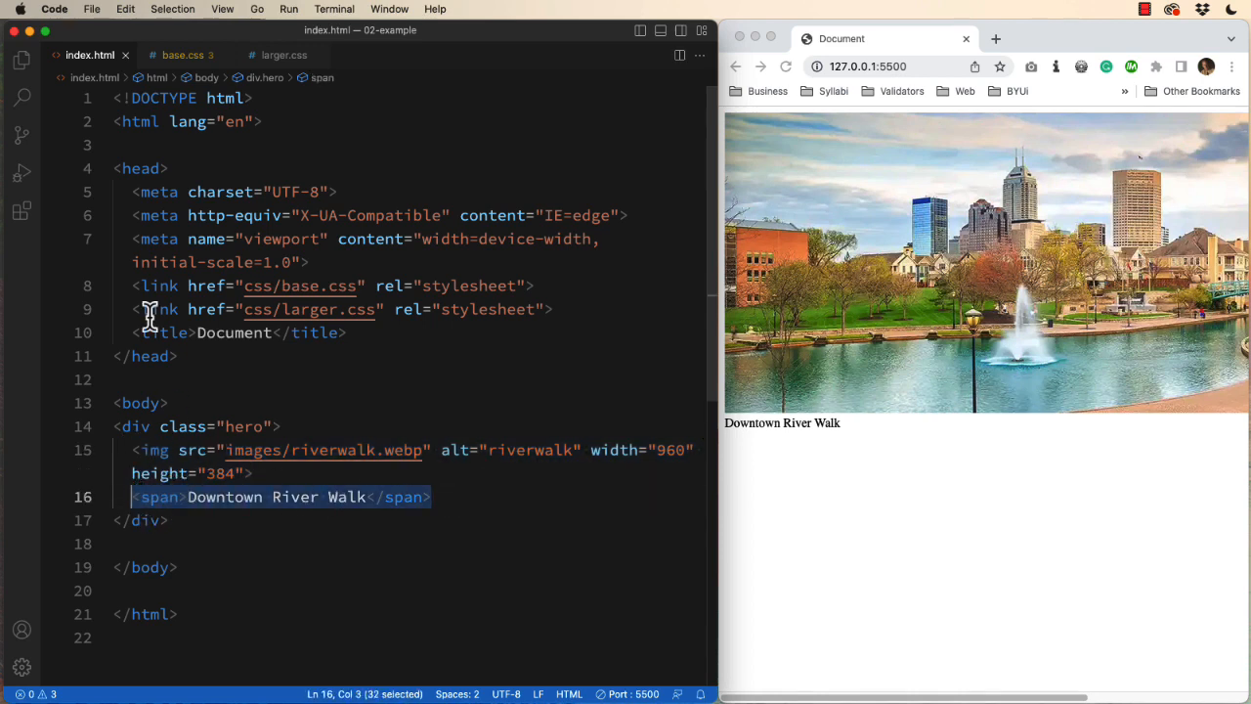
left_click(184, 55)
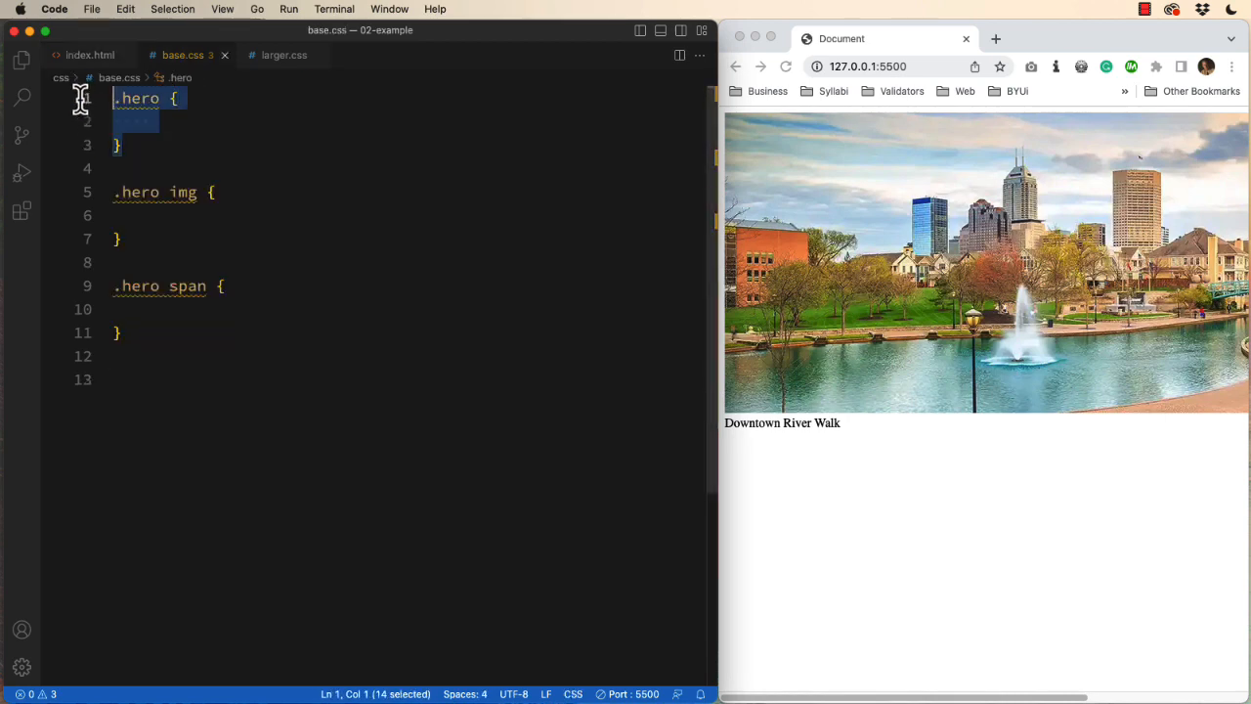
mouse_move(127, 142)
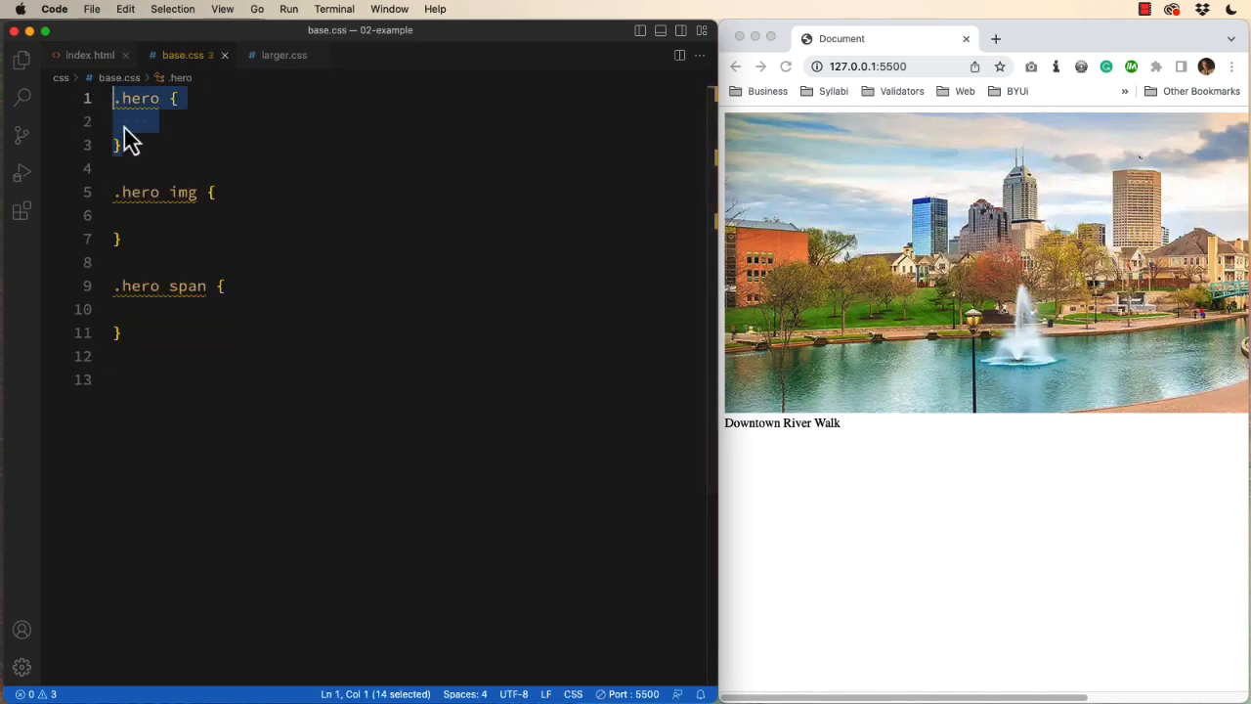
left_click(90, 54)
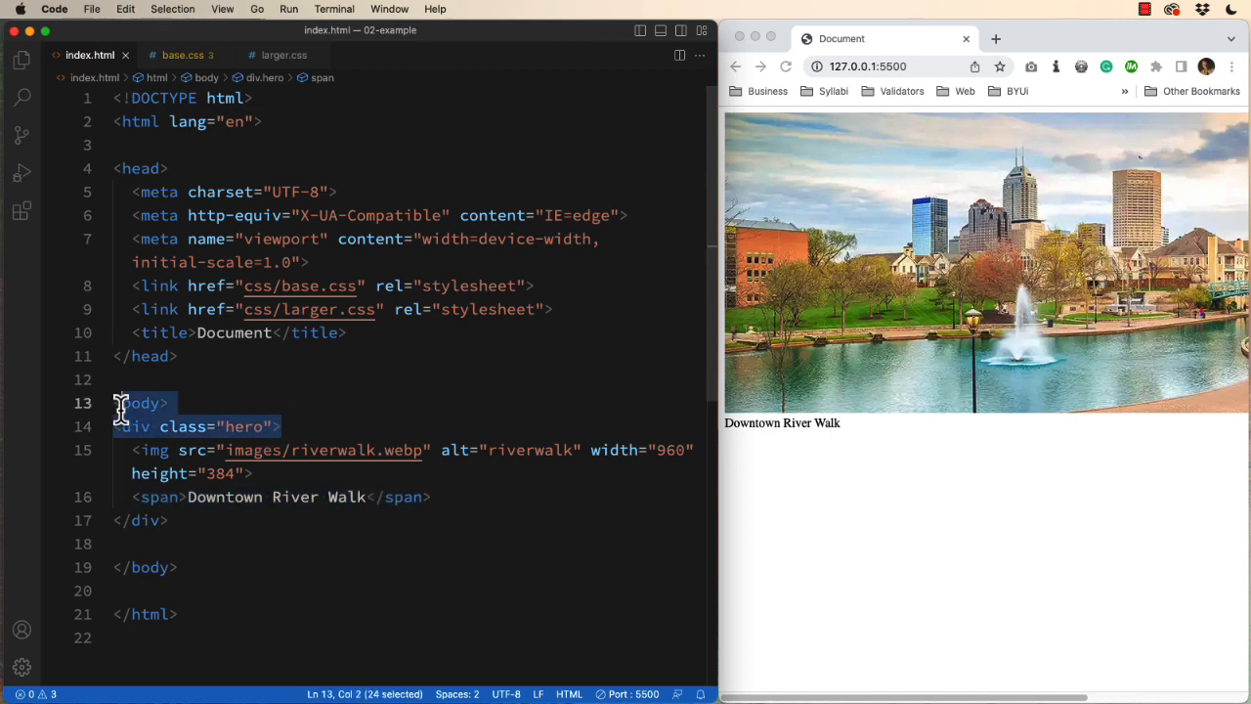
left_click(183, 54)
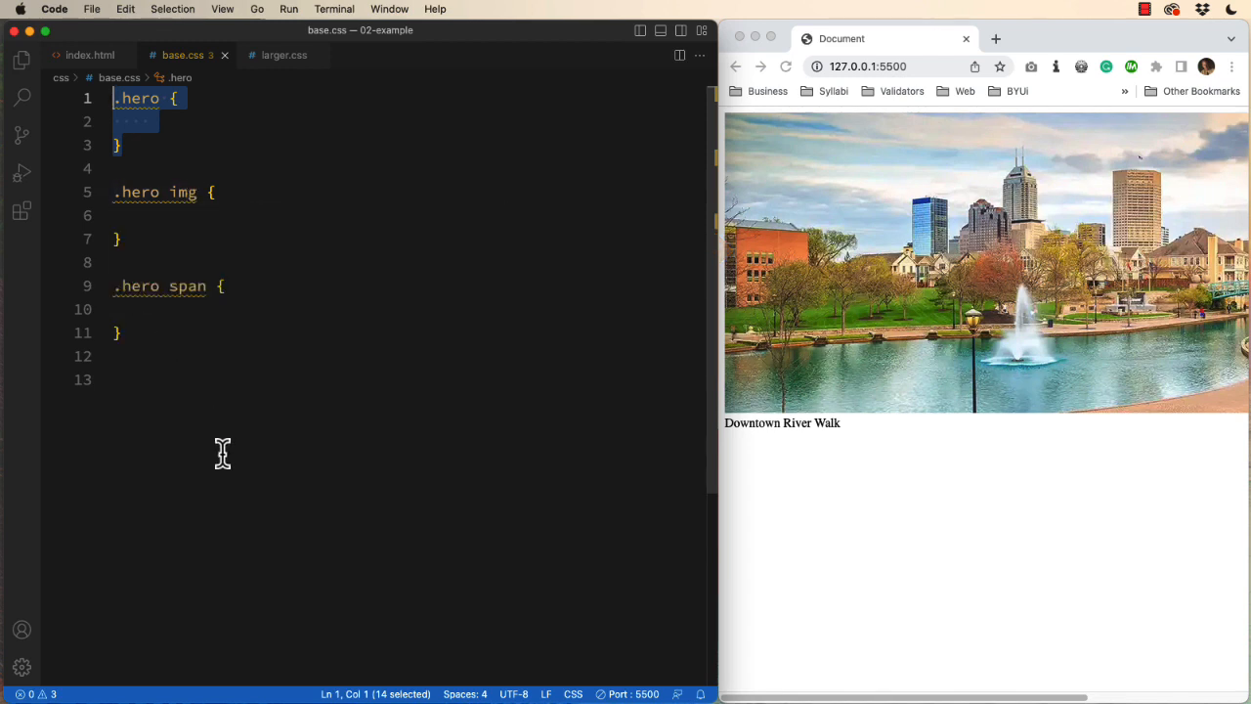
mouse_move(189, 293)
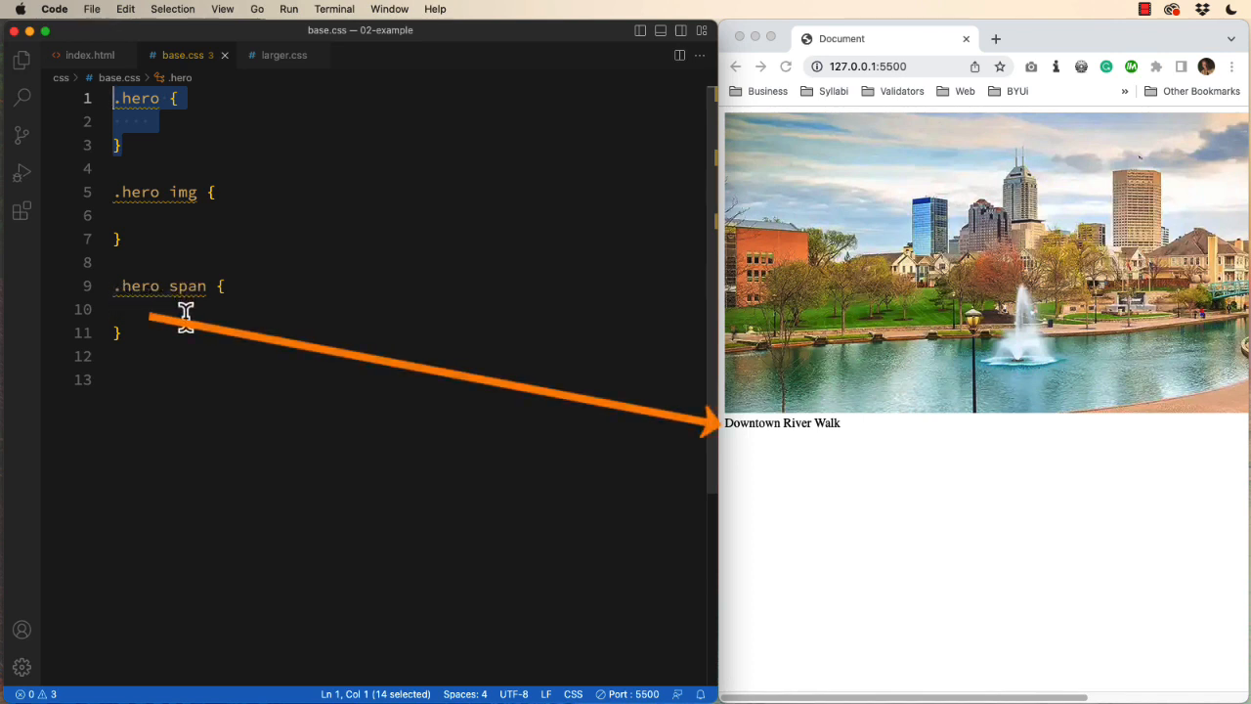
mouse_move(208, 355)
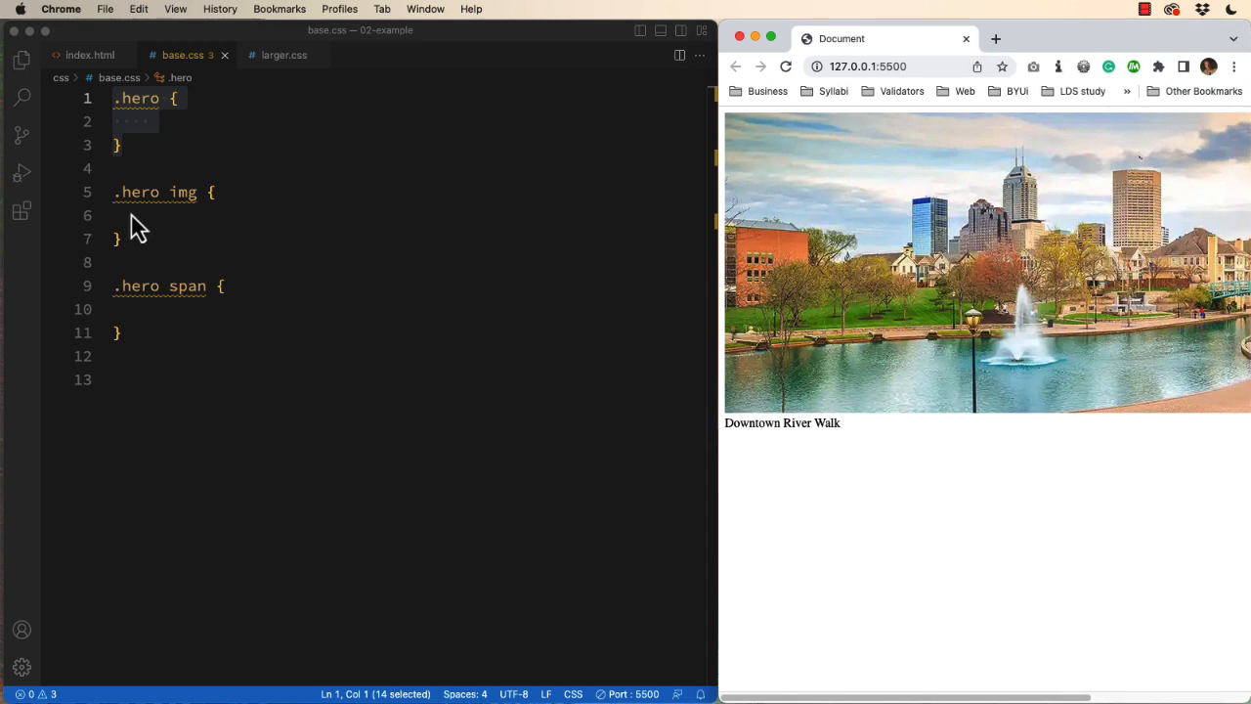
Set the .hero img rule to width: 100% and height: auto, testing by resizing the browser
left_click(144, 215)
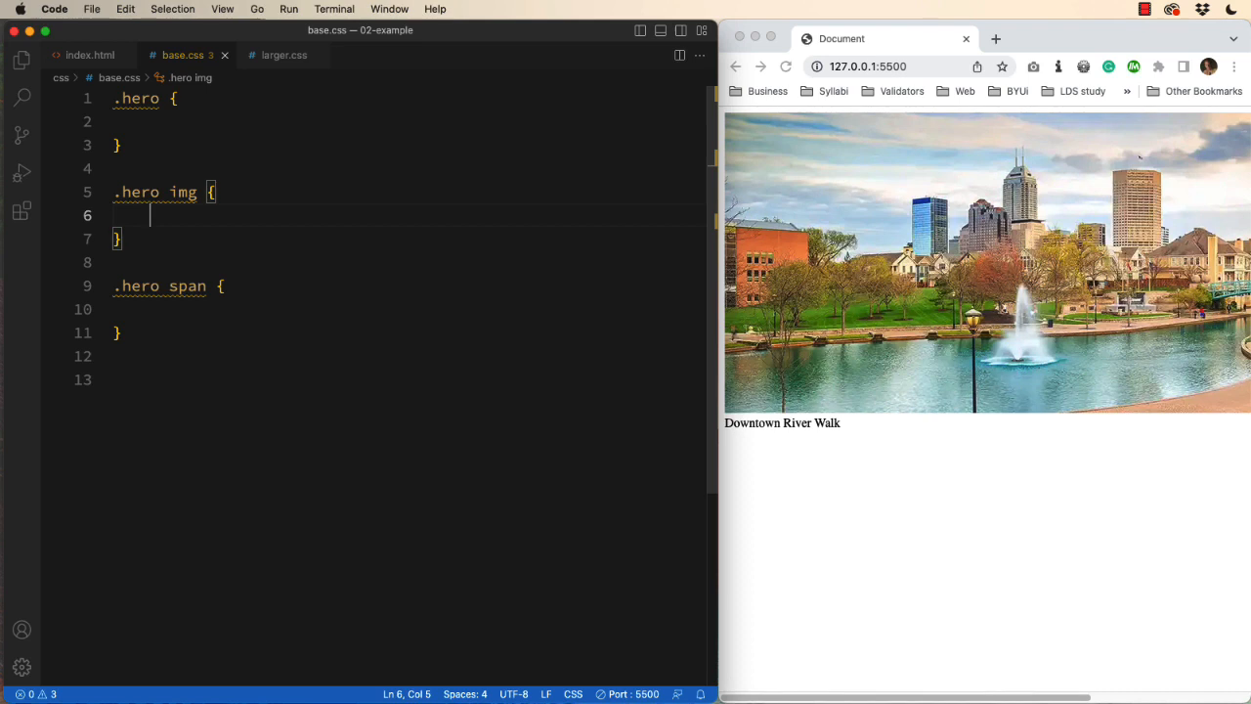
type("width")
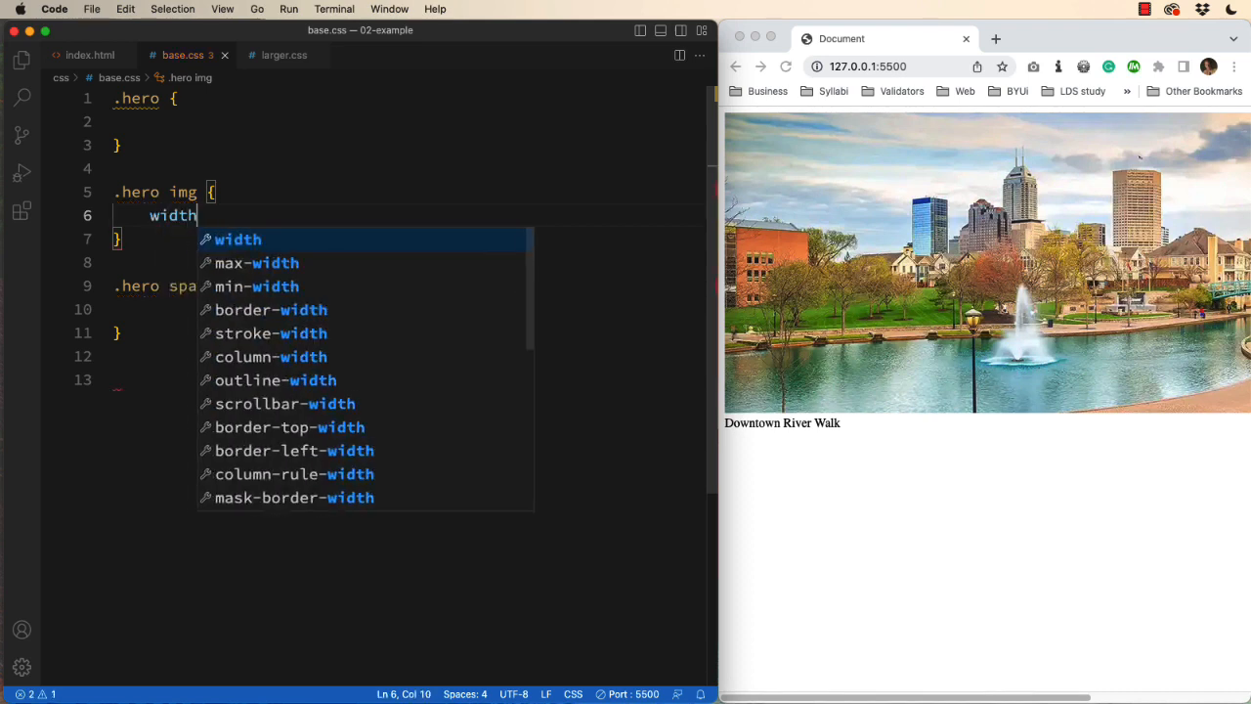
type(": 100;")
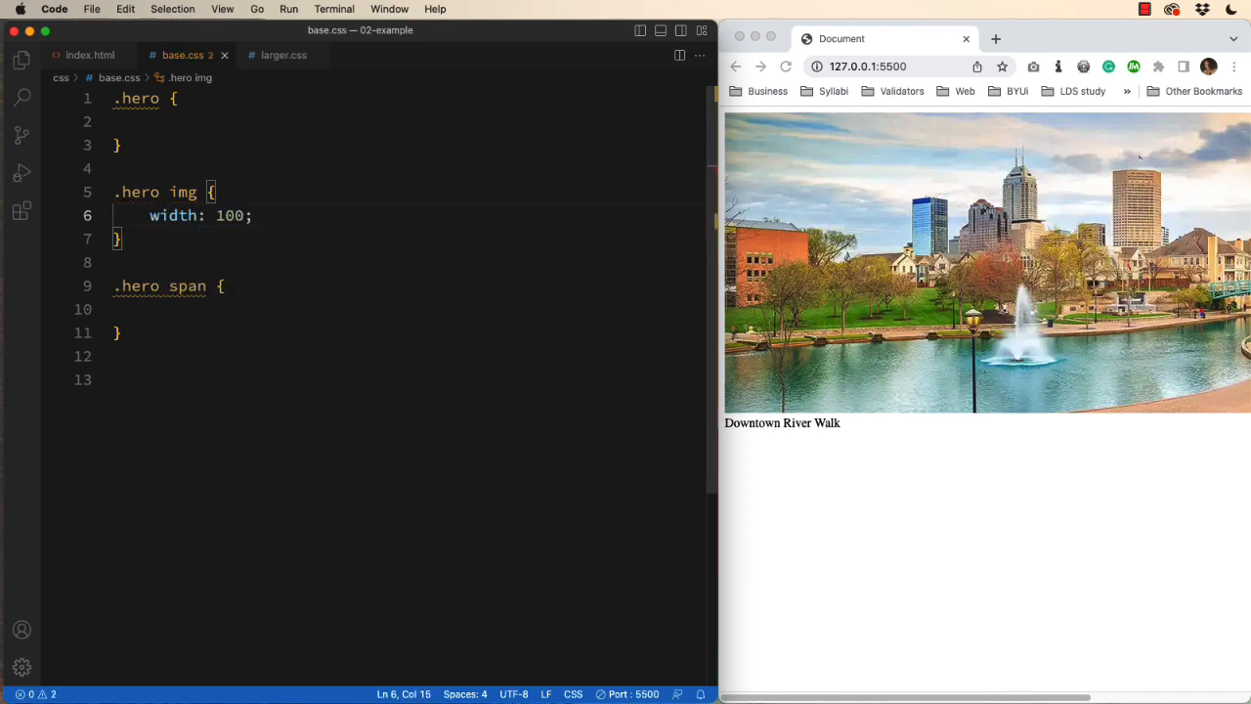
type("%")
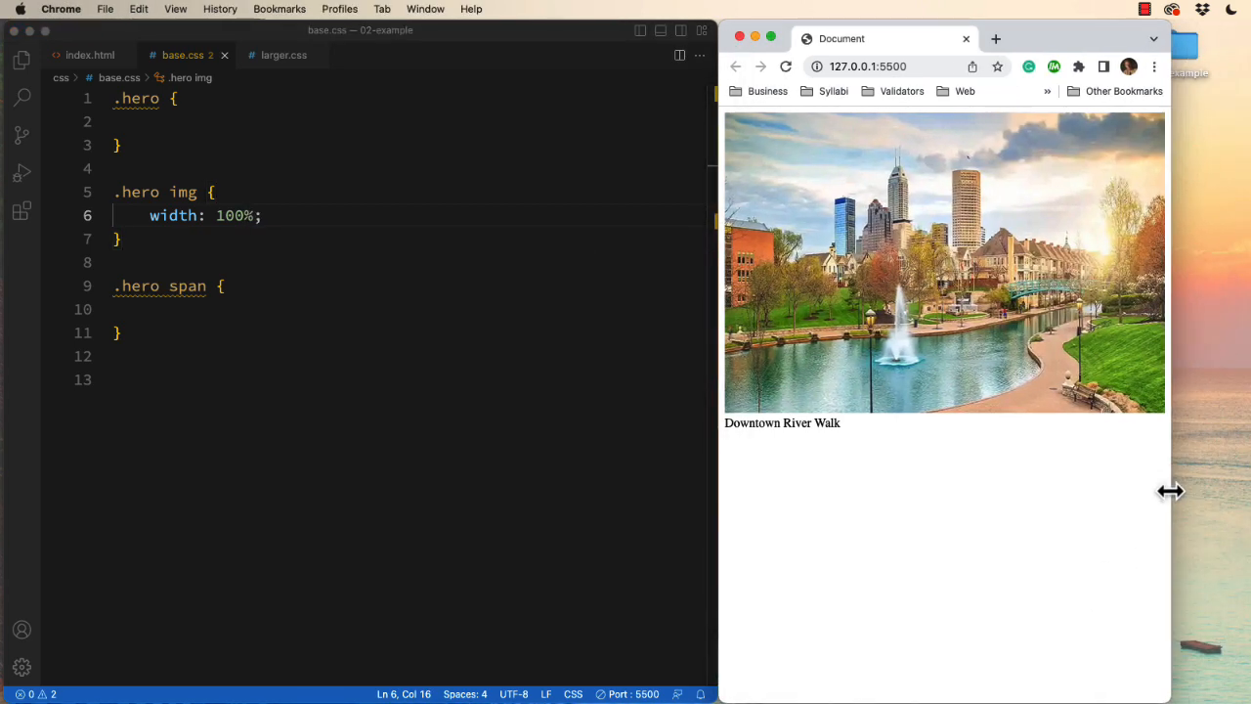
left_click_drag(1171, 491, 1221, 491)
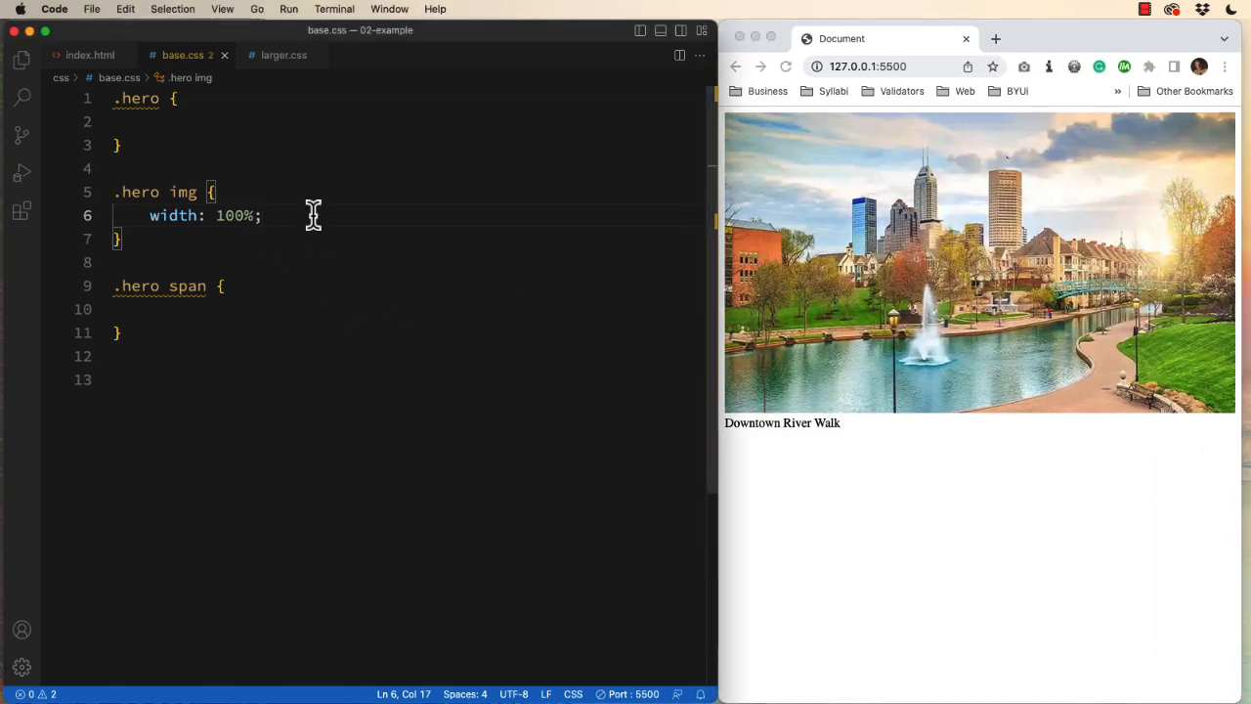
type("height: auto;")
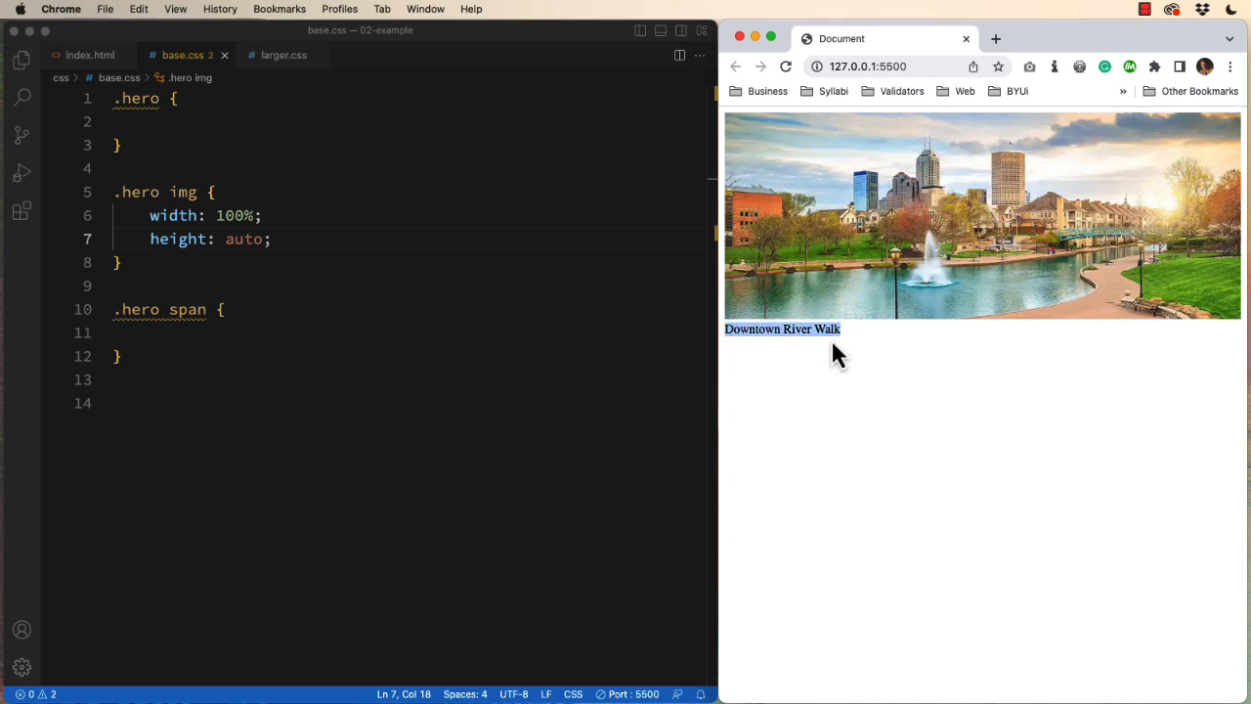
mouse_move(537, 199)
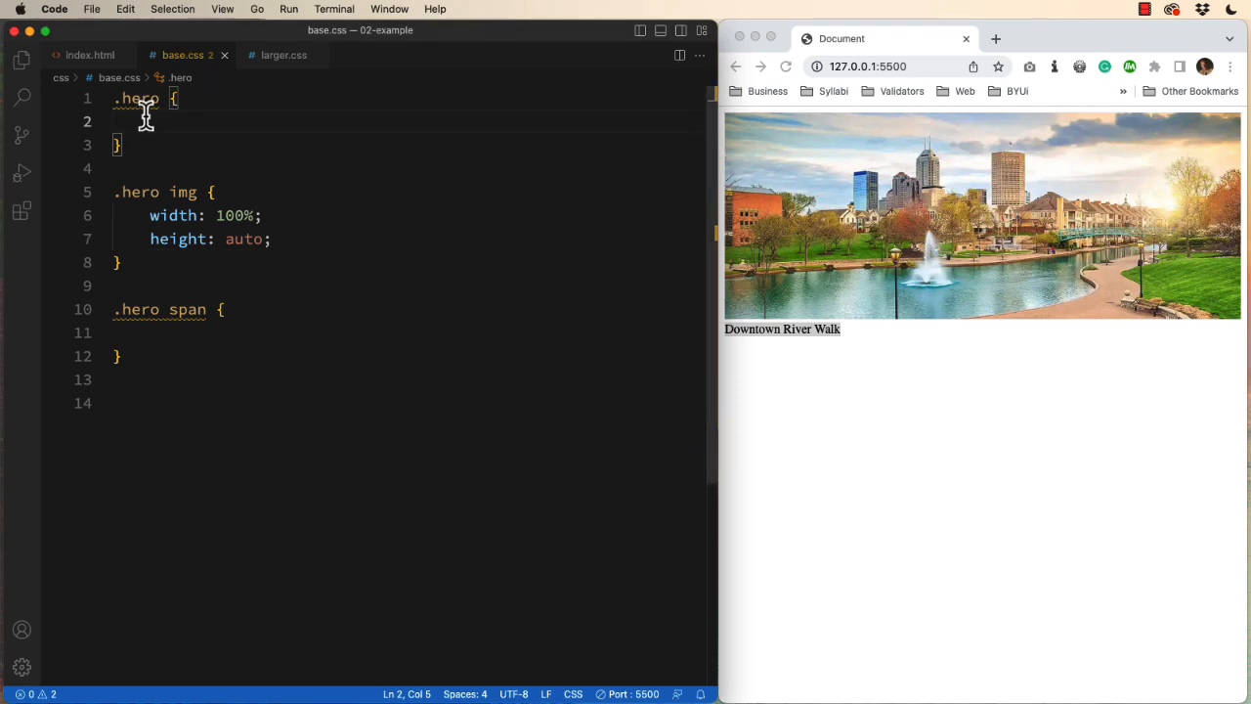
Position the .hero span caption absolutely at bottom: 0 and left: 0 instead of top: 0
type("p")
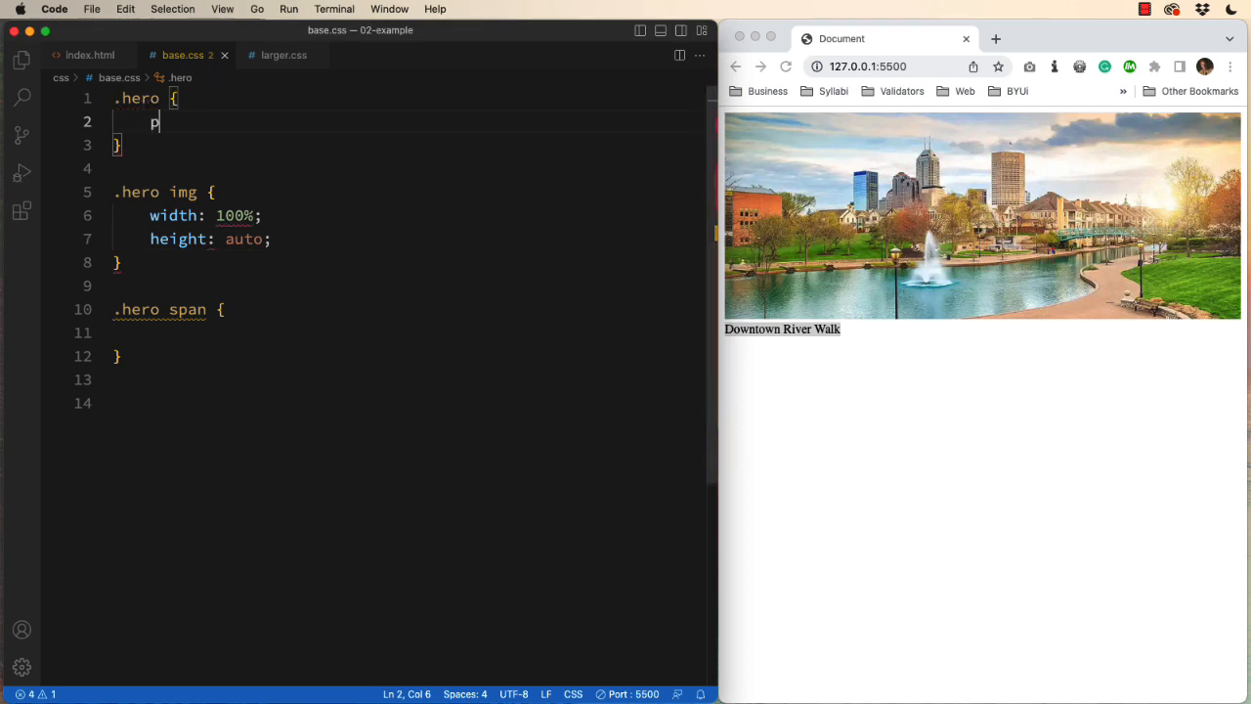
type("osition: relative;")
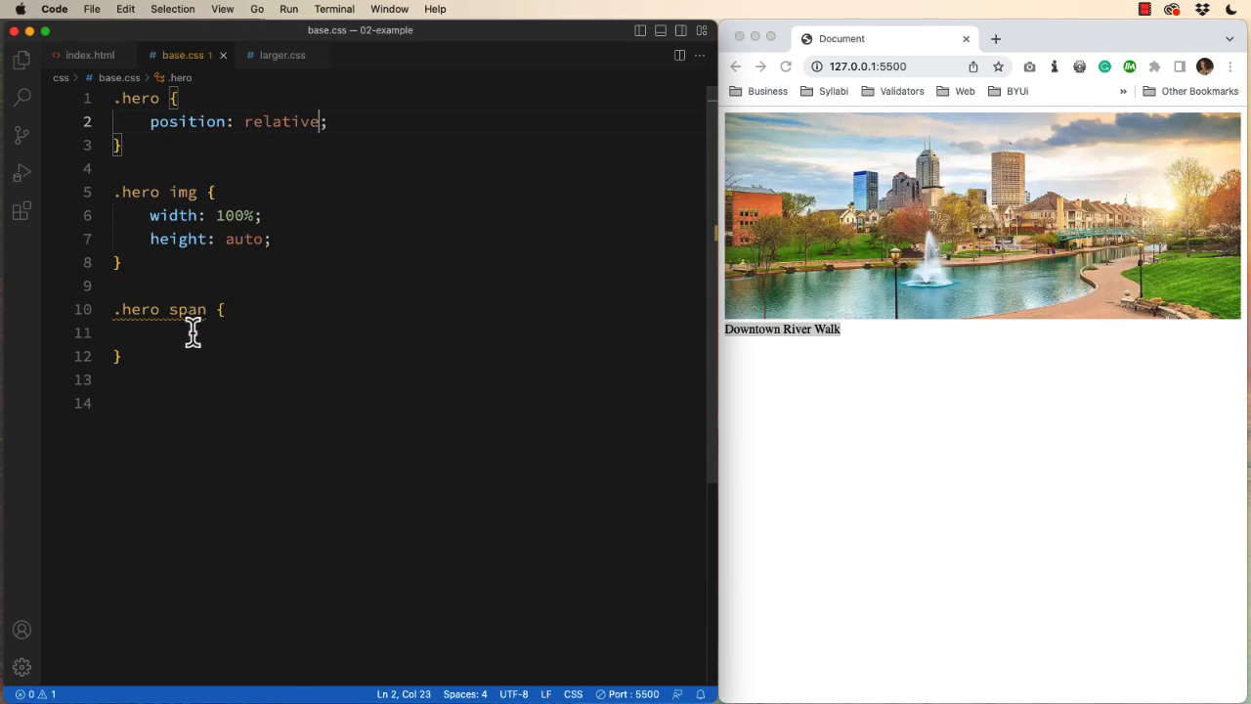
left_click(196, 332)
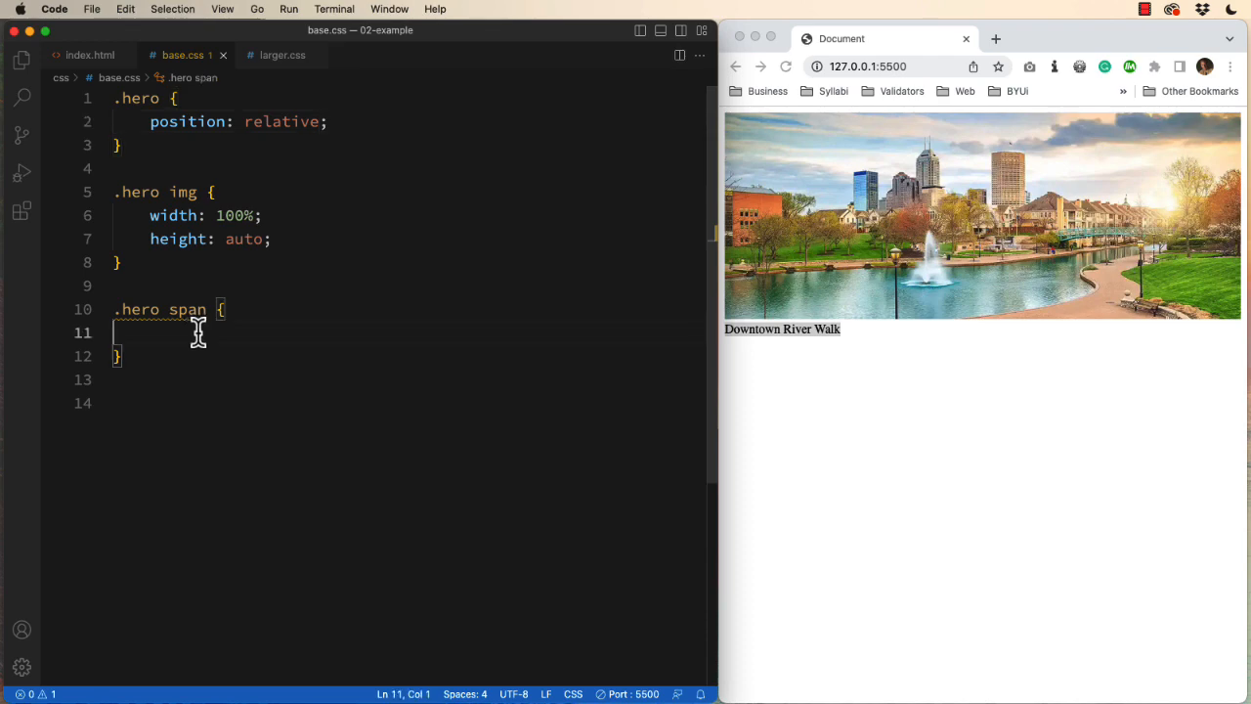
type("position: absolute;")
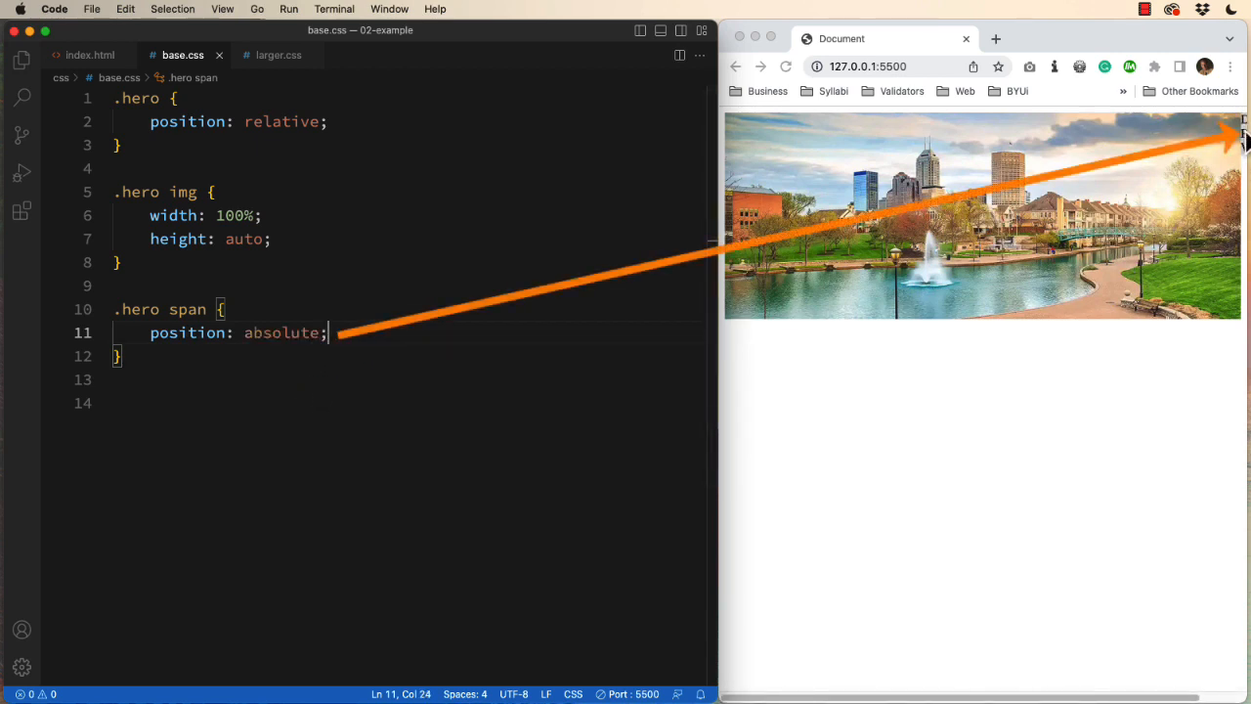
mouse_move(929, 272)
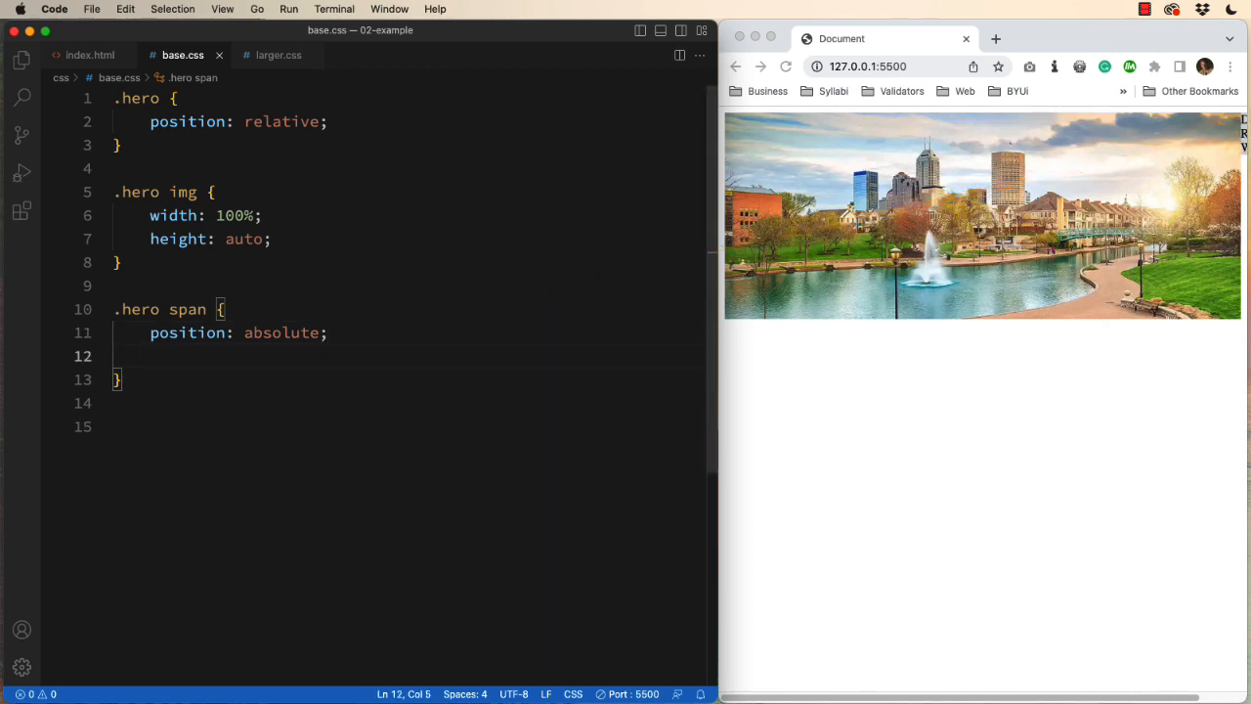
type("top:")
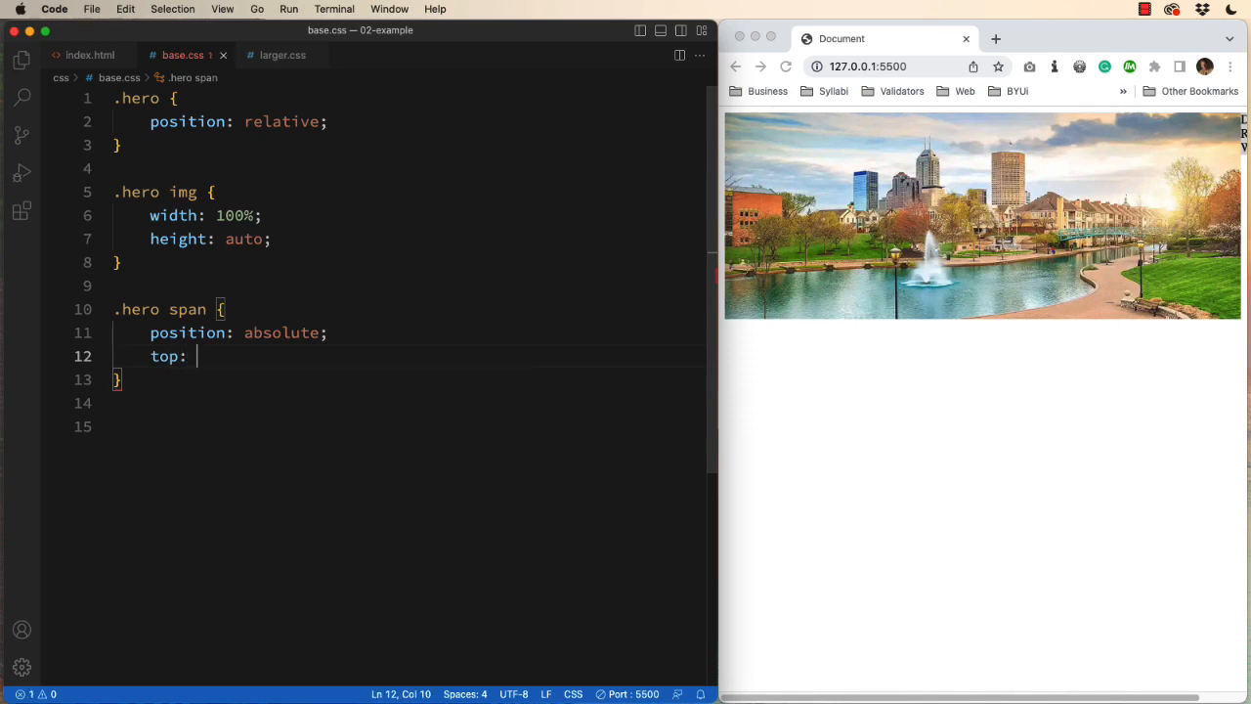
type("0;")
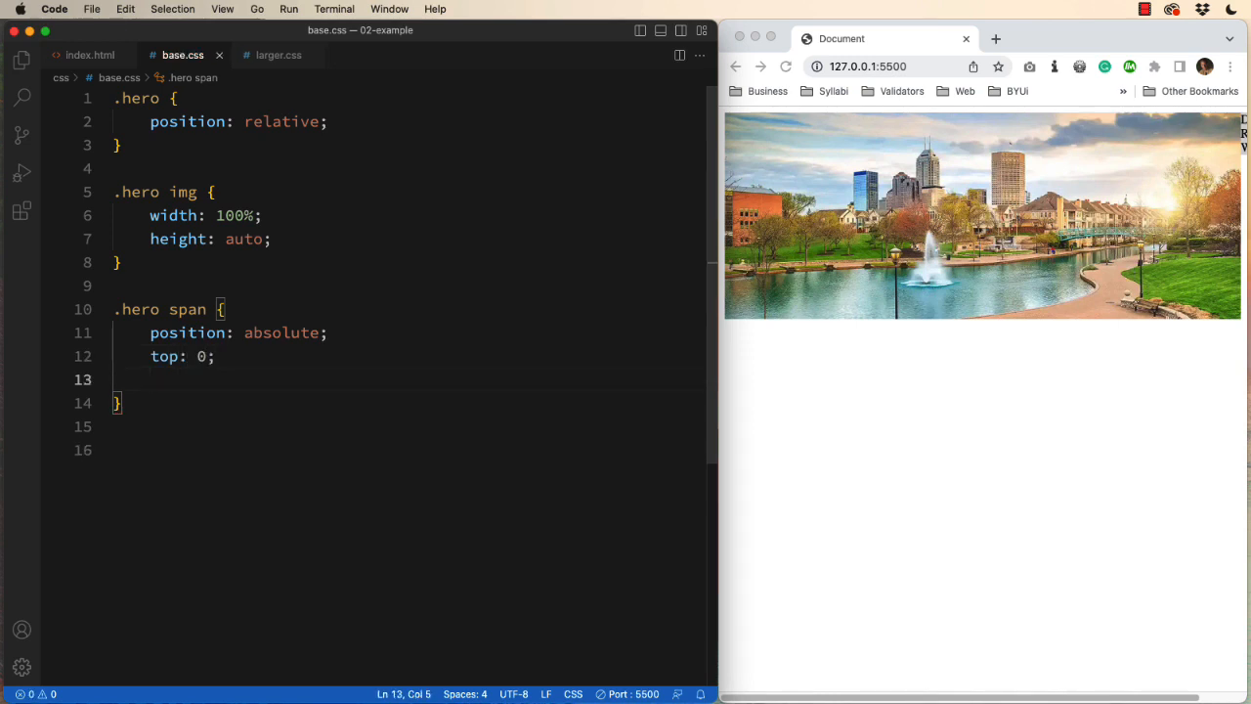
type("left: 0;")
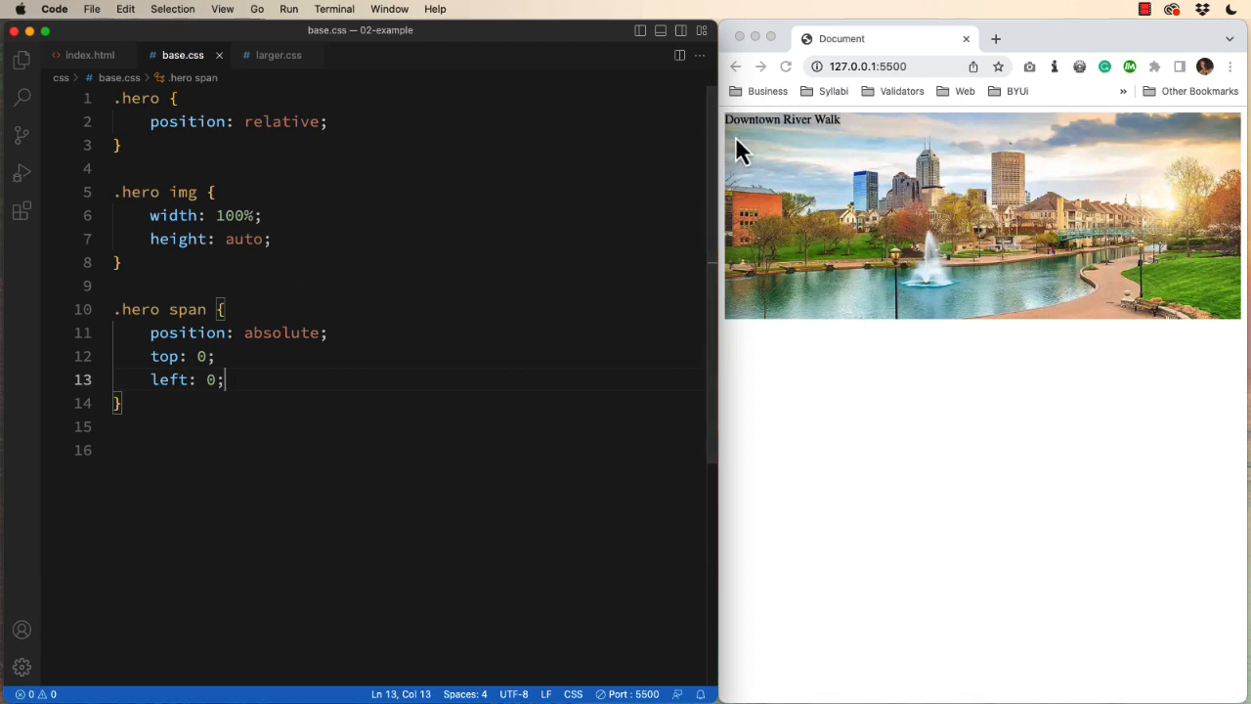
mouse_move(752, 152)
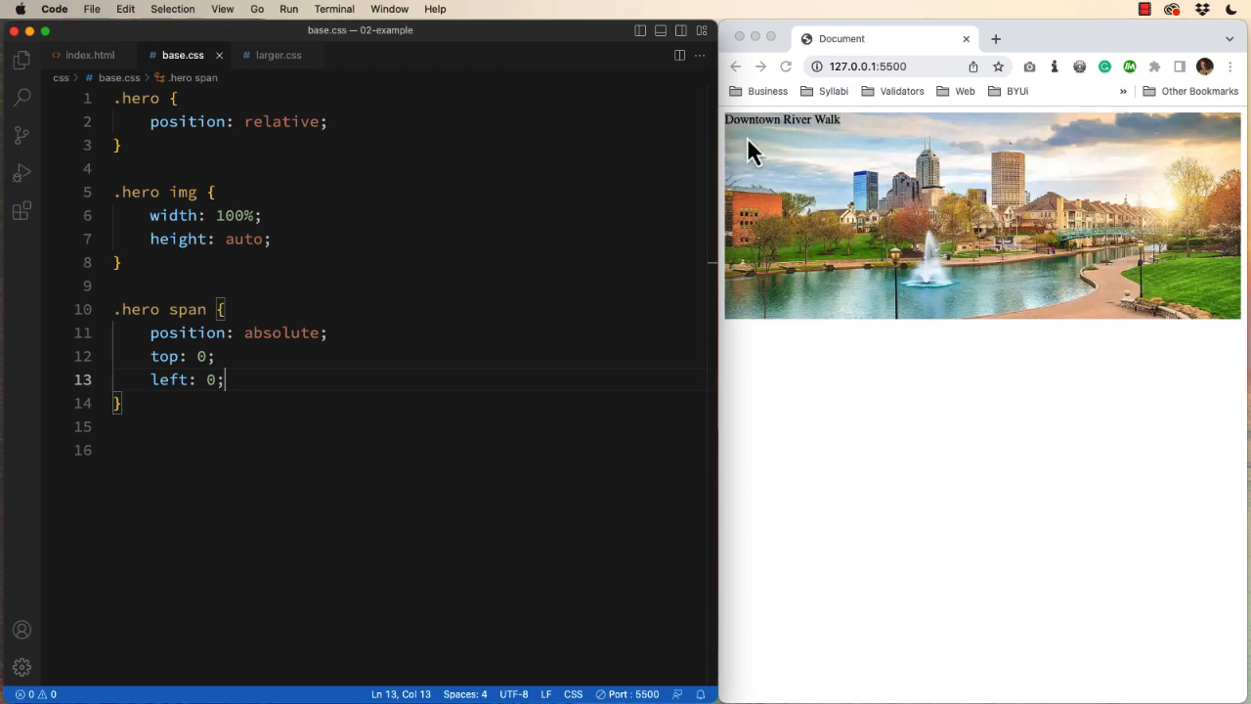
mouse_move(239, 391)
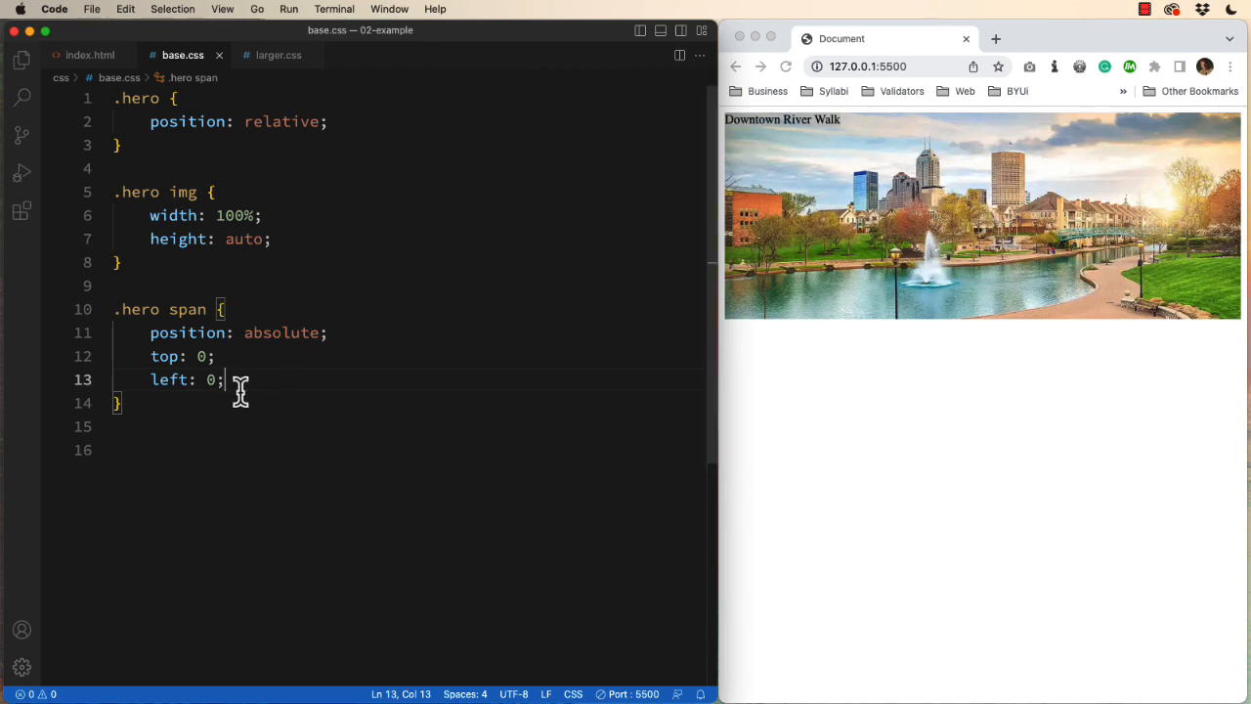
mouse_move(171, 379)
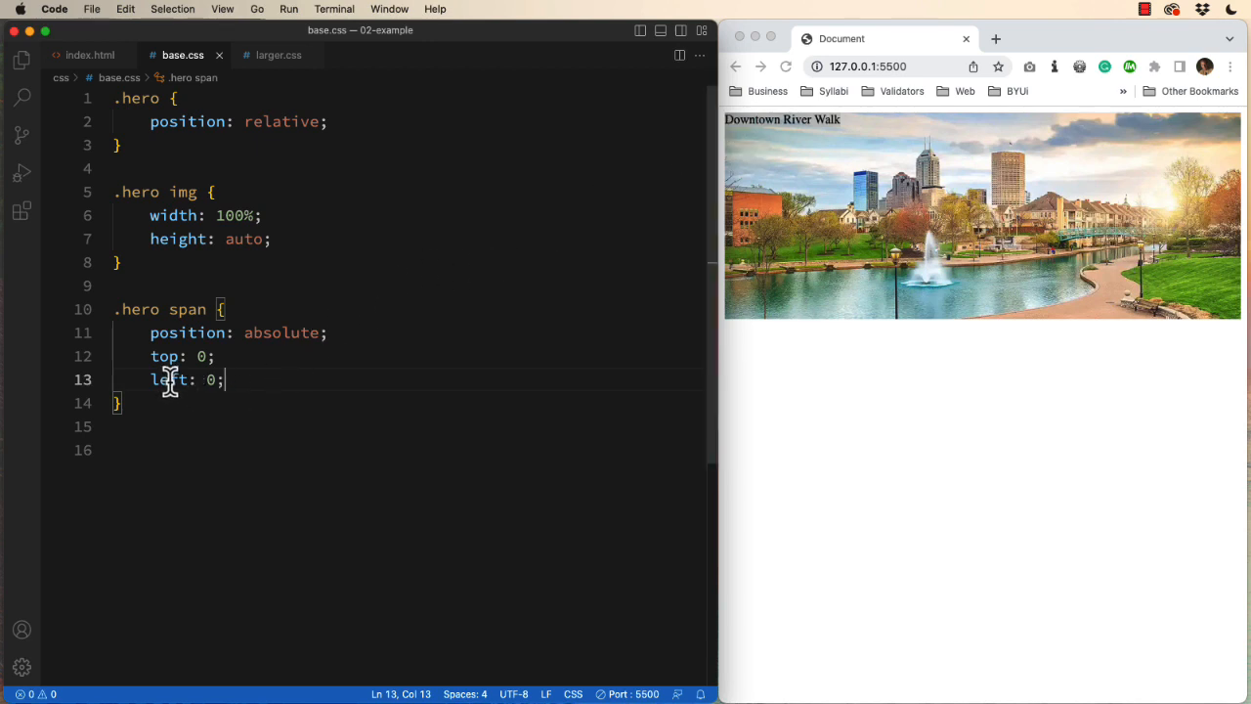
type("bottom")
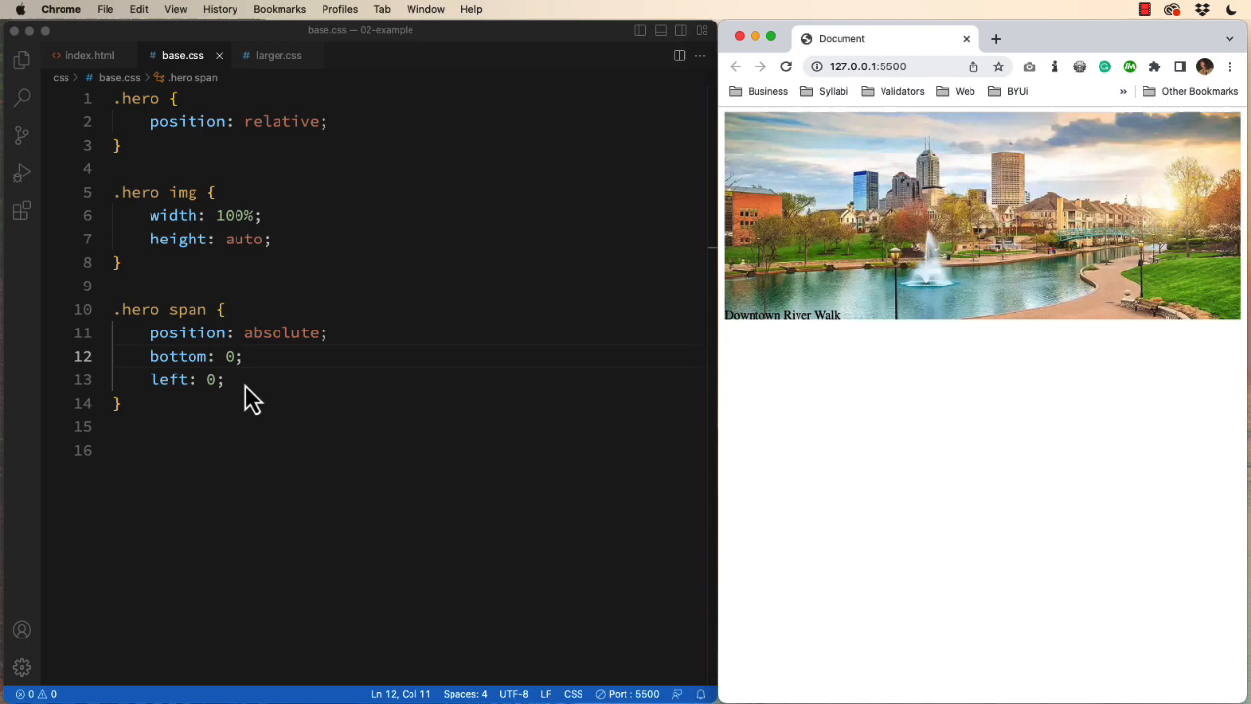
Add border: red dashed 1px on a new line in the .hero span rule
key("enter")
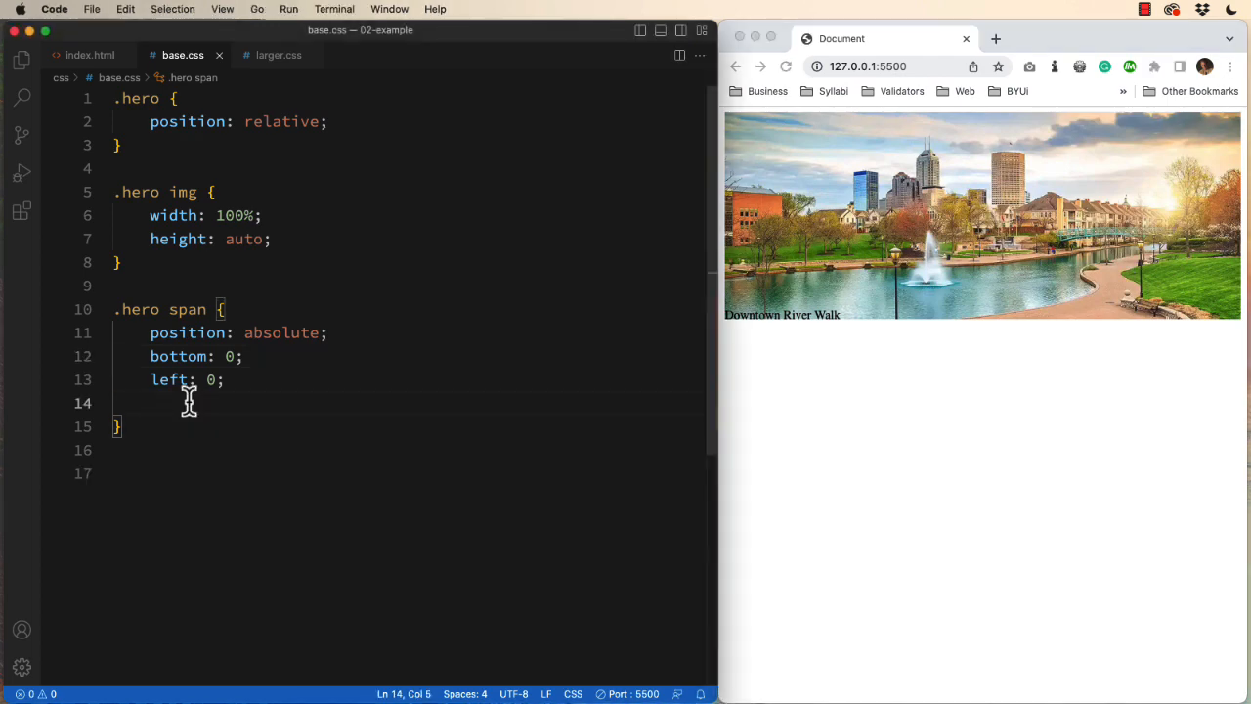
type("border: ;")
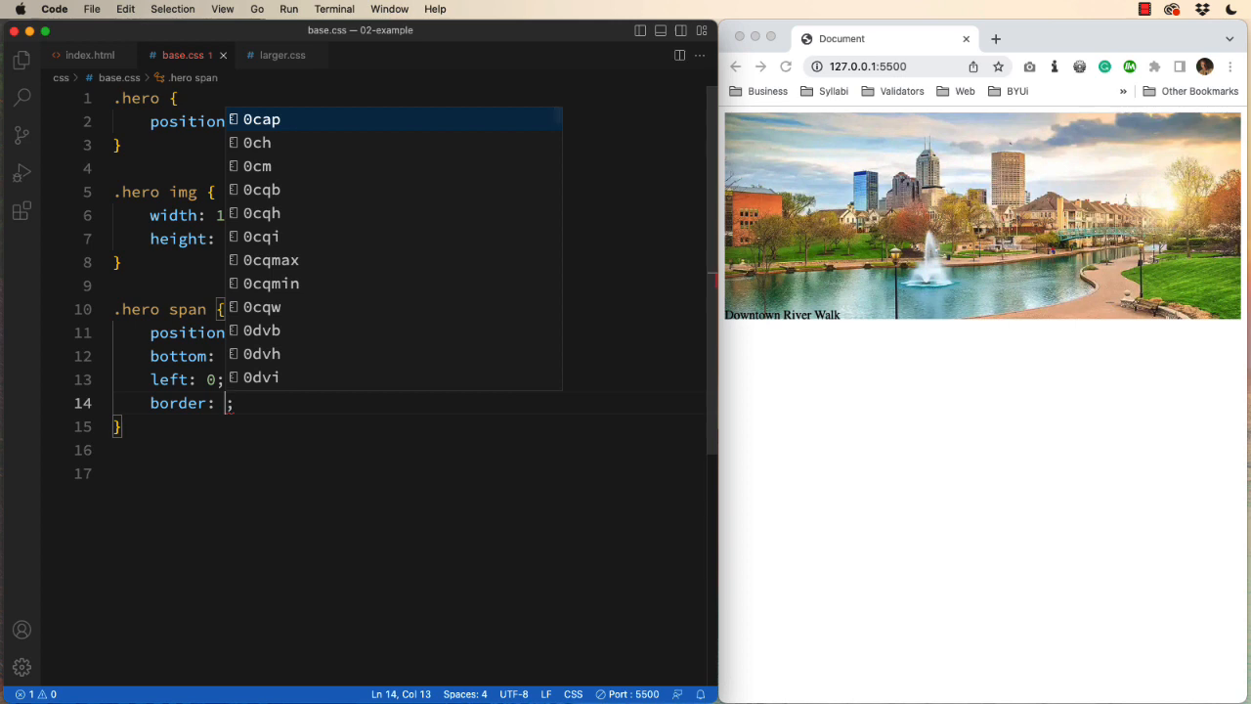
type("red")
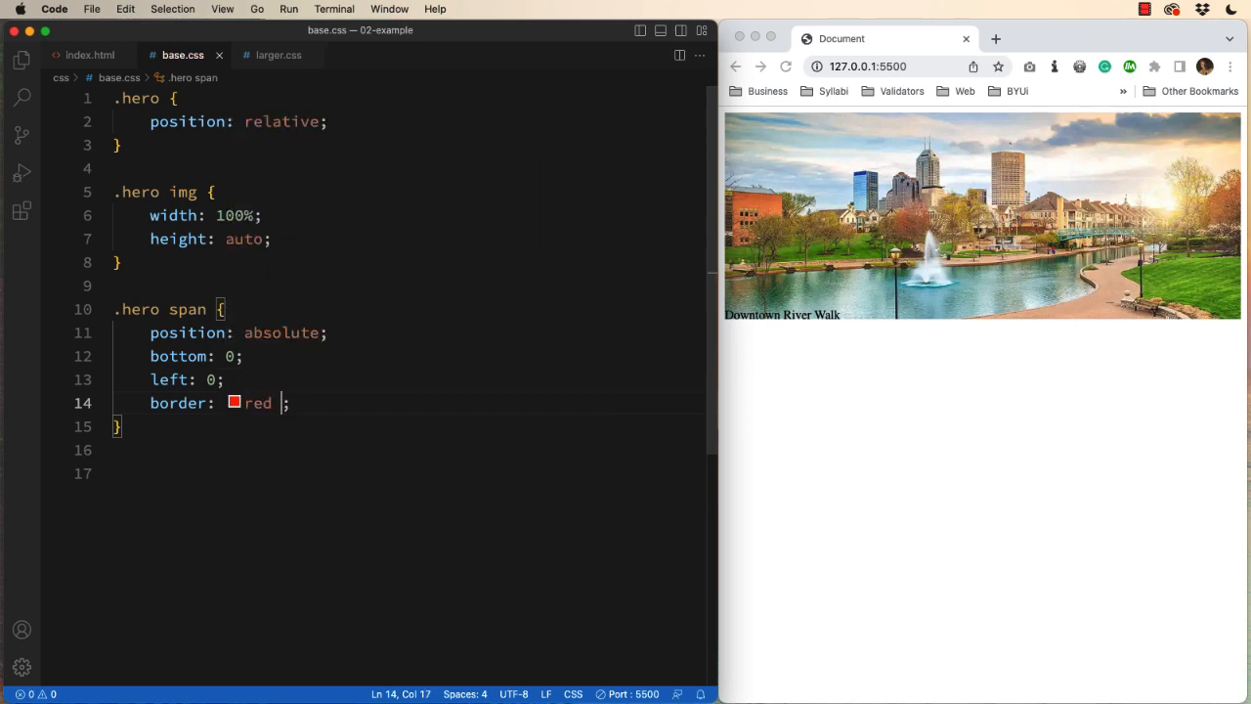
type("dashed 1px")
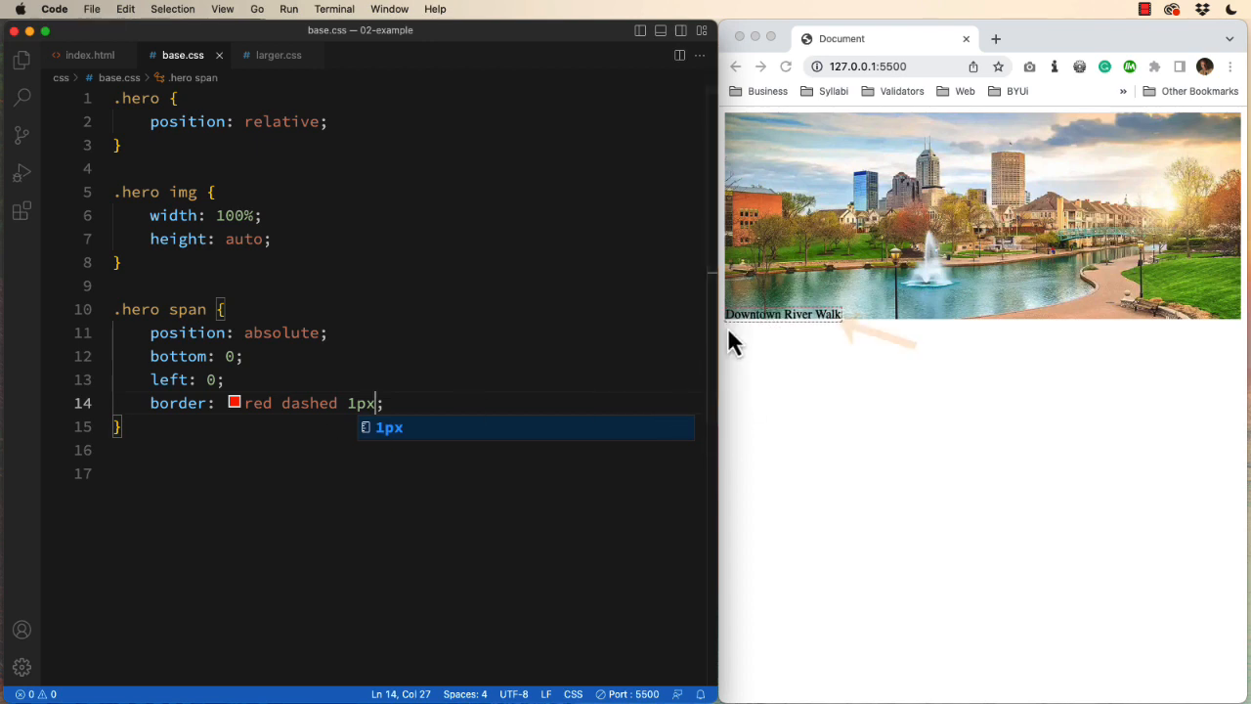
mouse_move(801, 332)
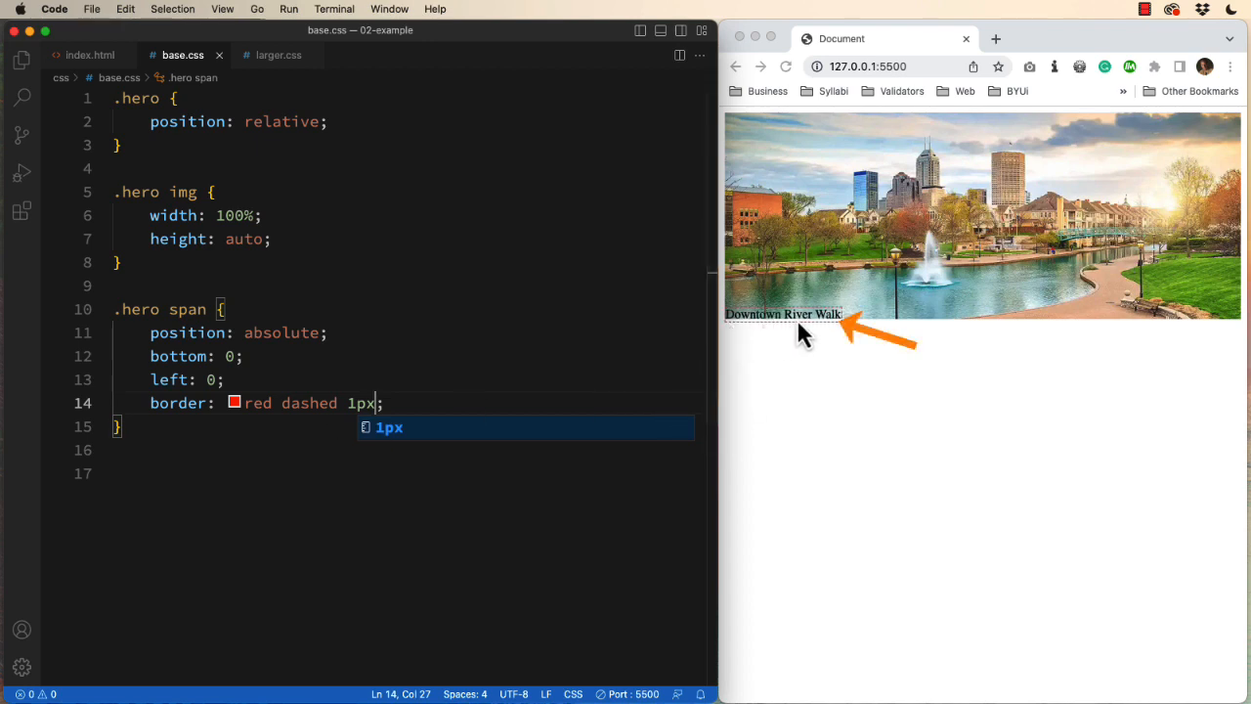
mouse_move(894, 371)
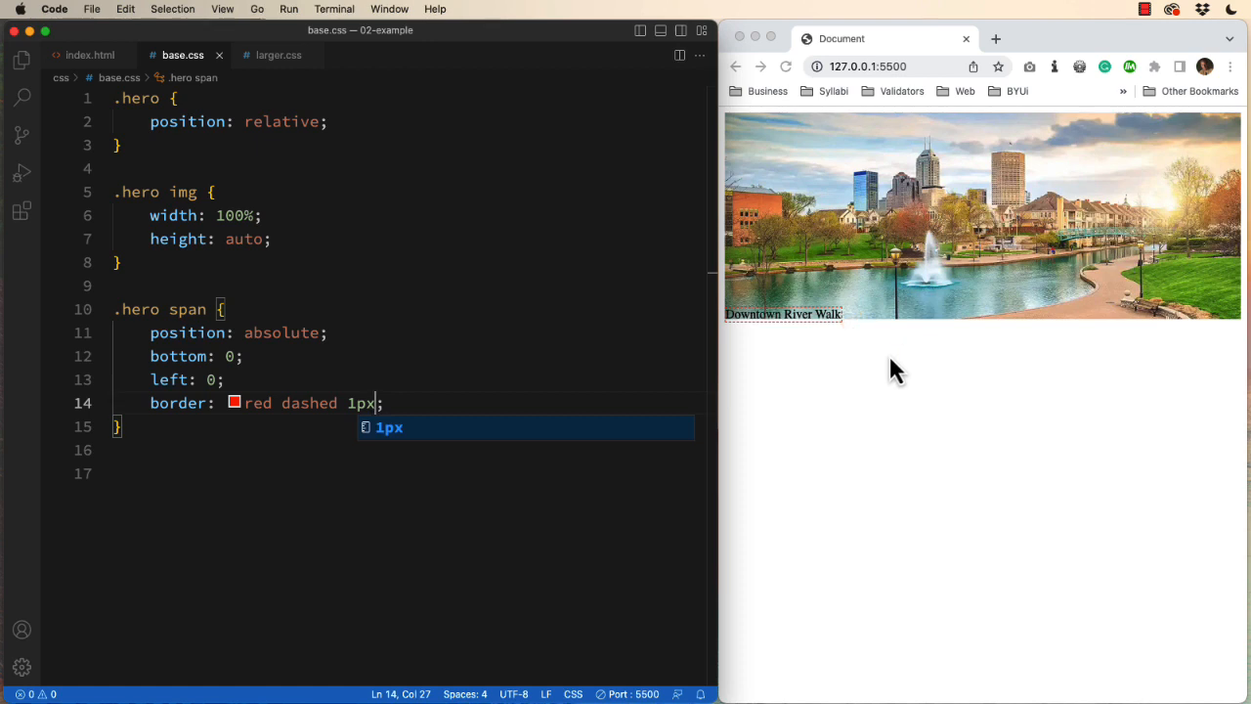
Add display: block after height: auto in the .hero img rule
left_click(271, 239)
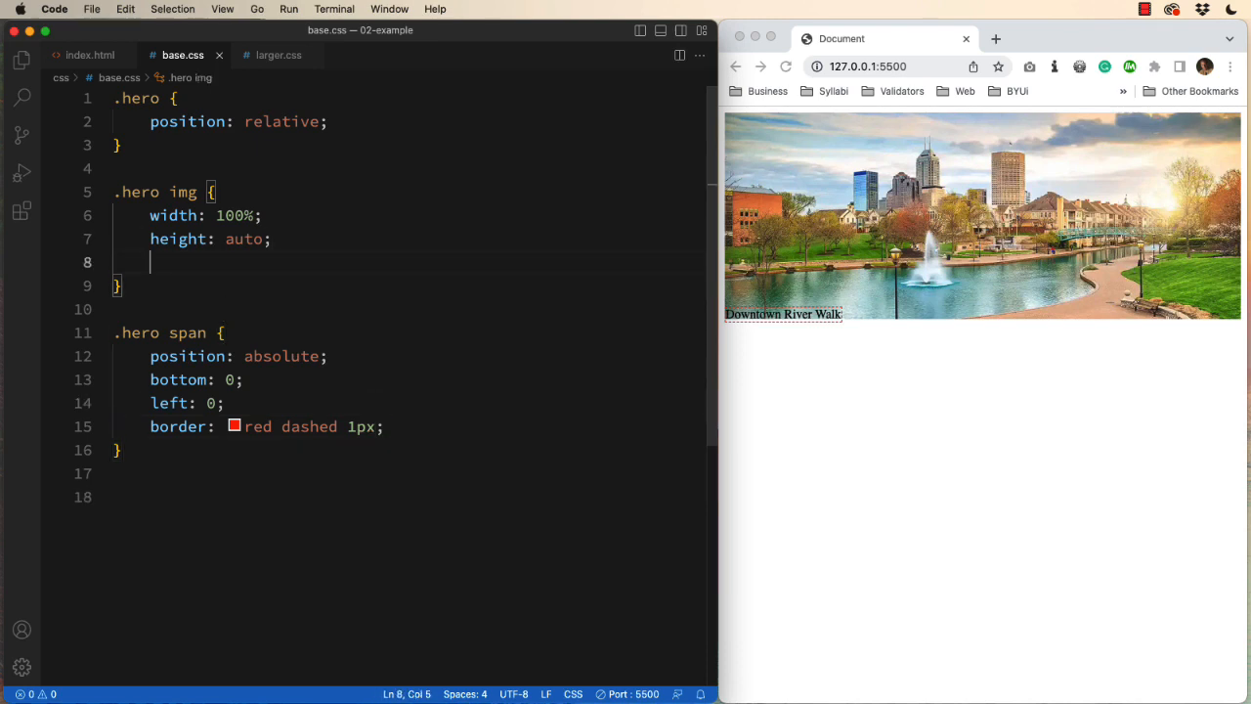
type("display: block;")
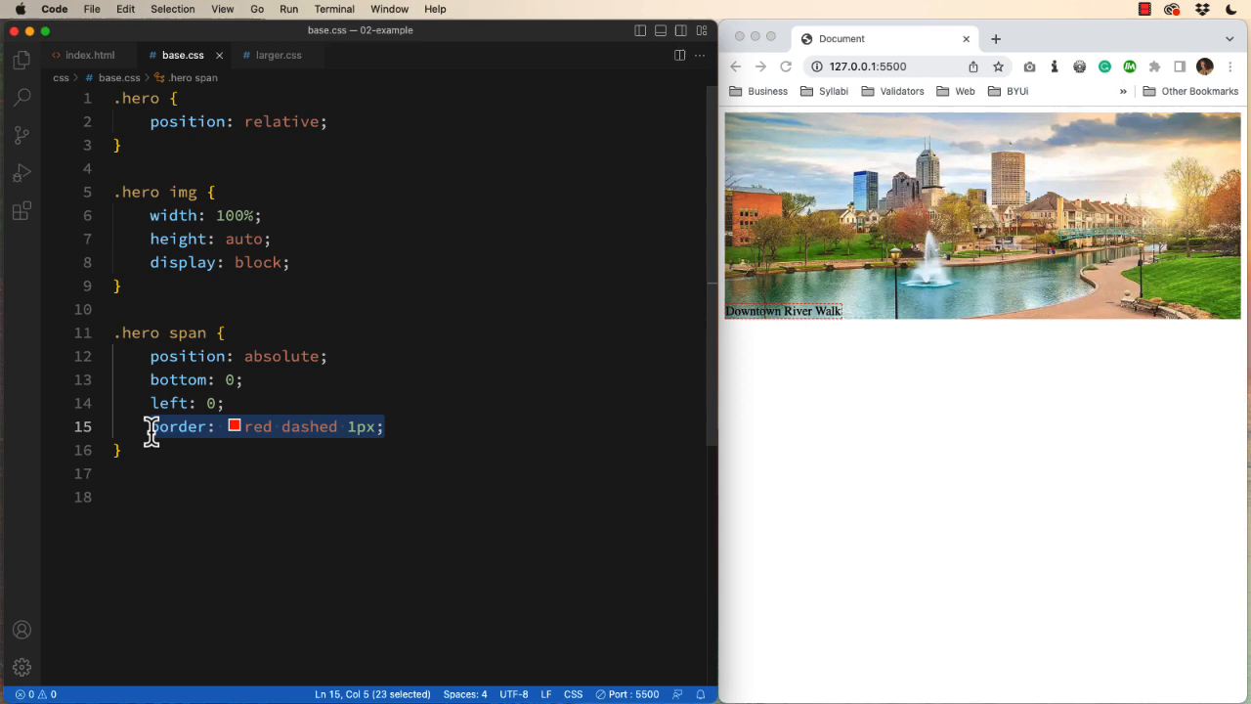
Swap the caption's border line for background-color: rgba(255,255,255, 0.5)
type("background-color: rgba();")
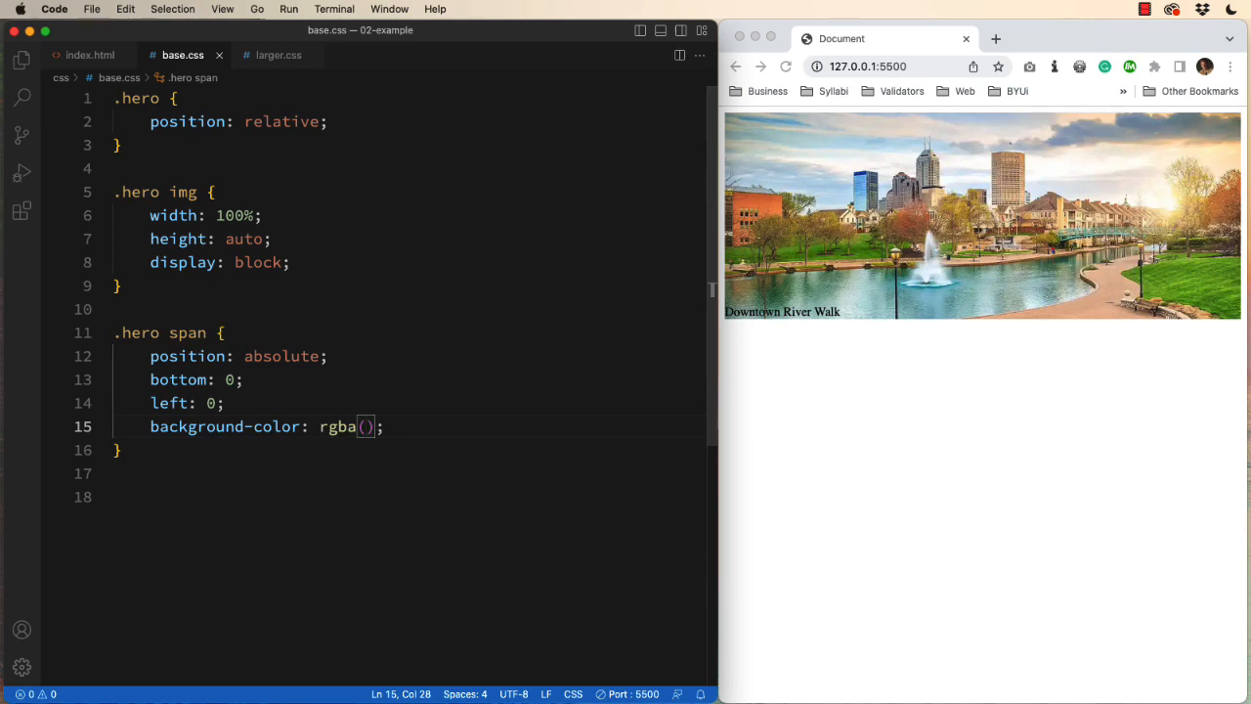
type("255,2")
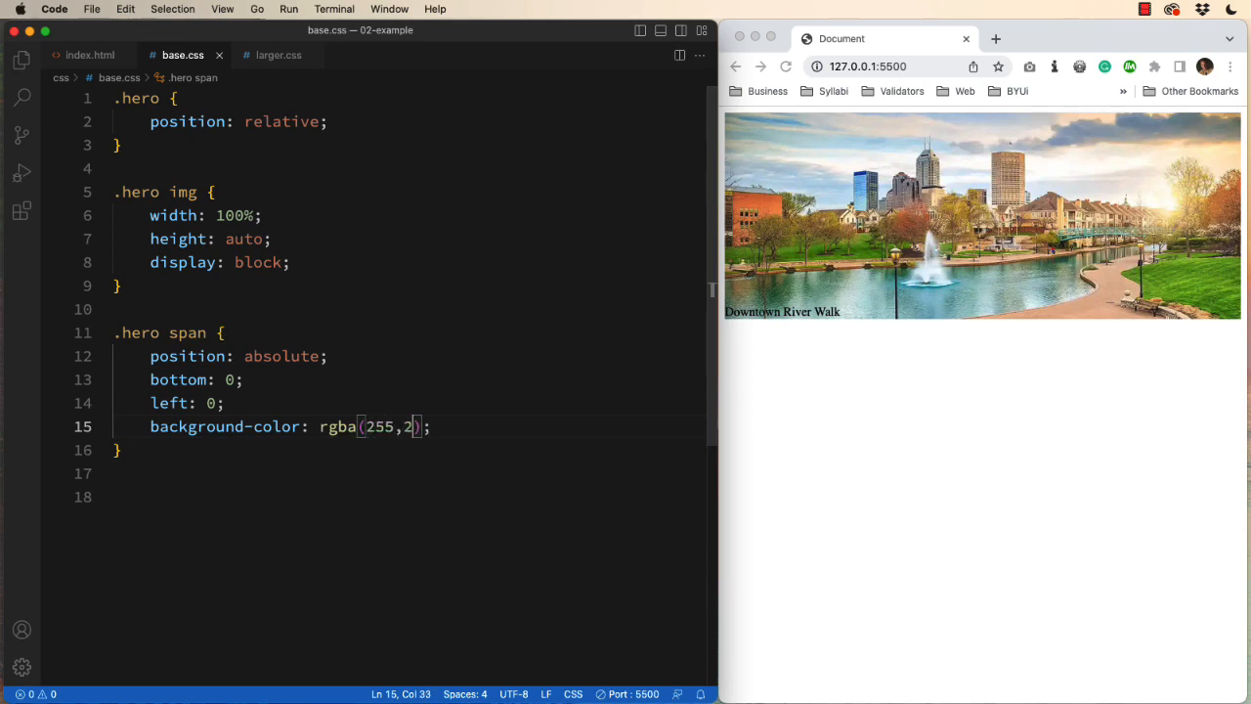
type(",255,255")
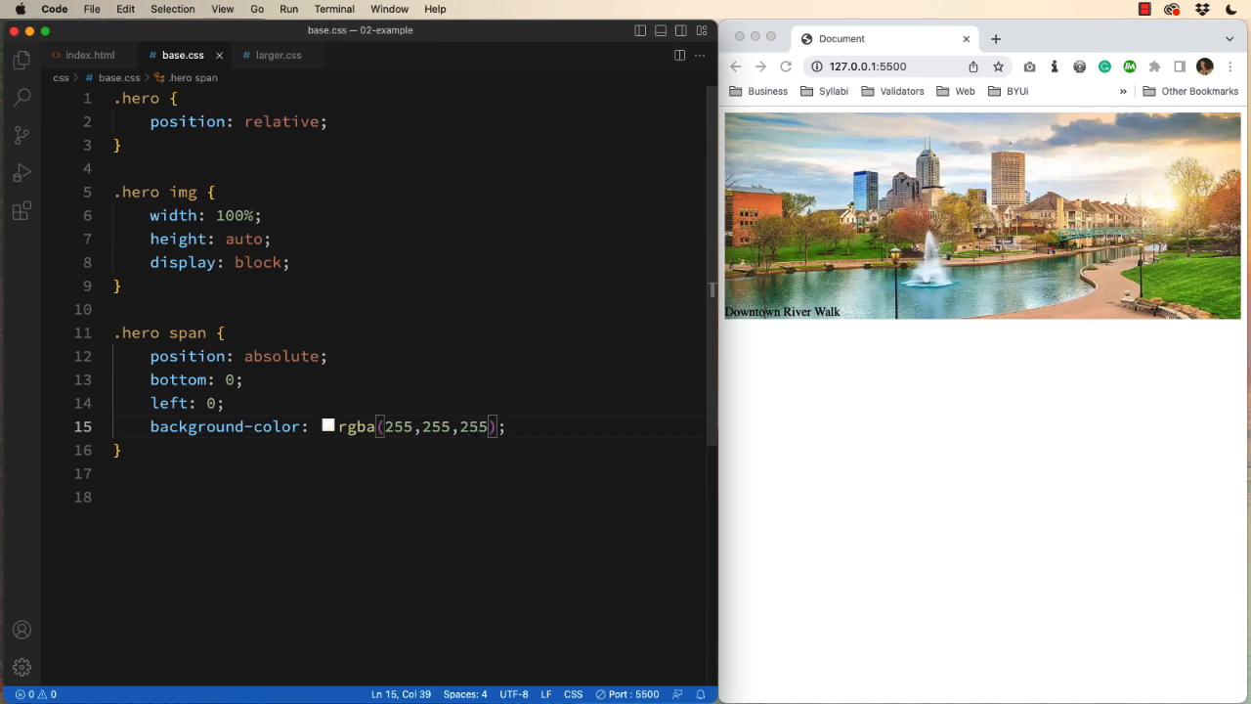
type(",")
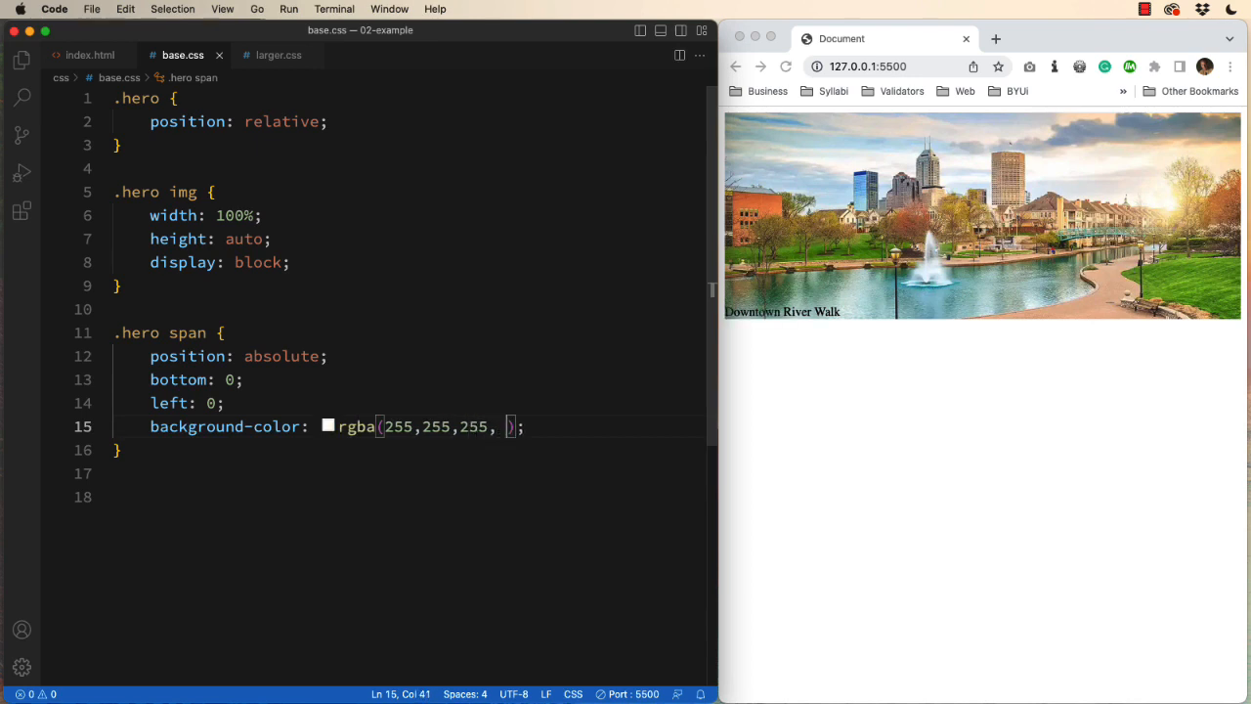
type("0.5")
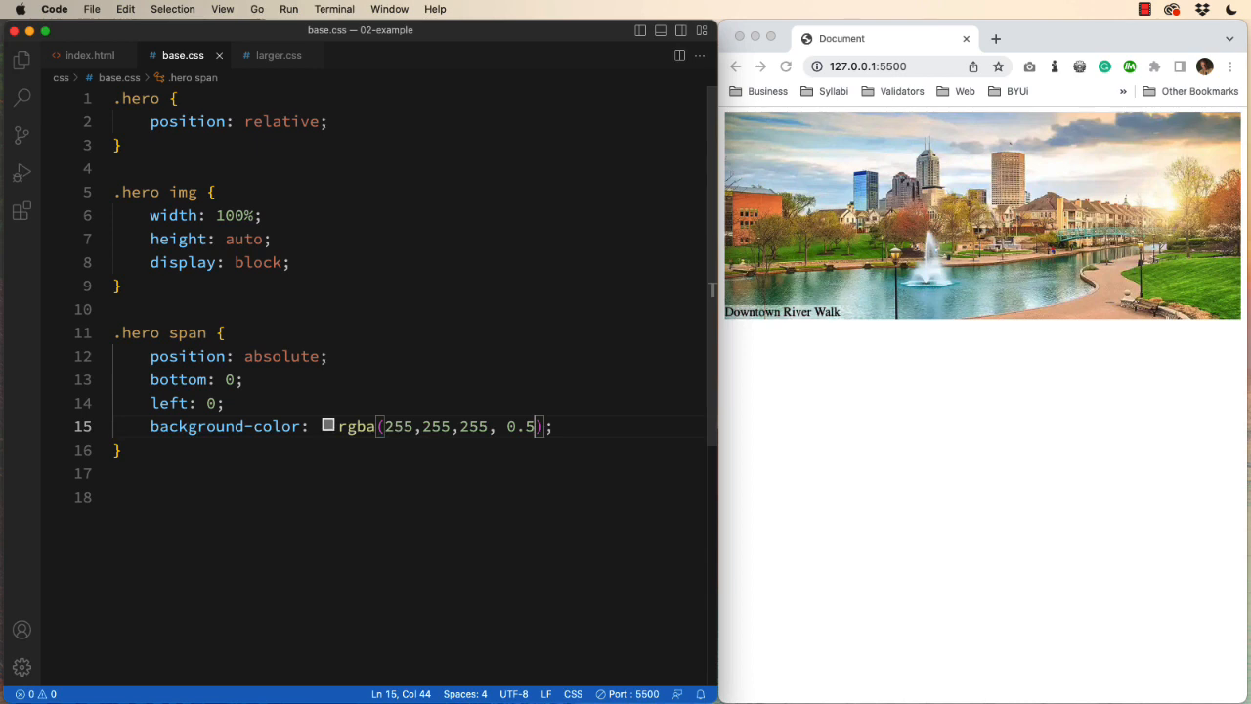
mouse_move(738, 329)
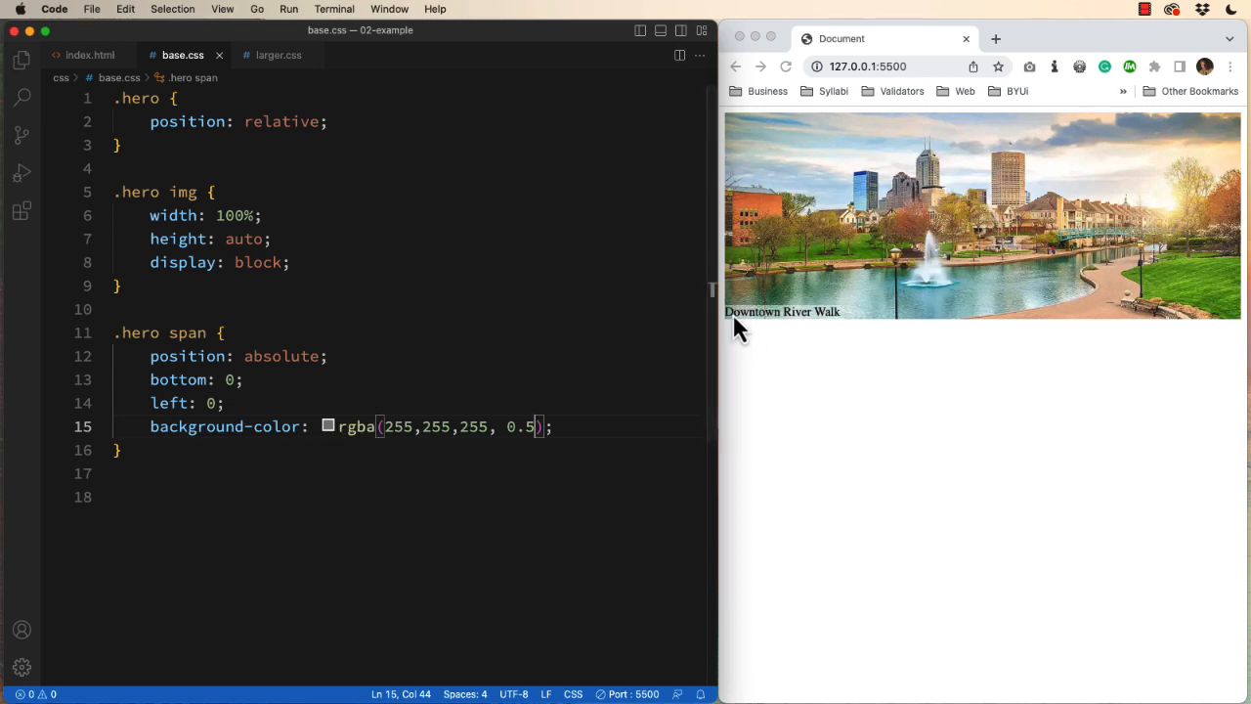
mouse_move(748, 381)
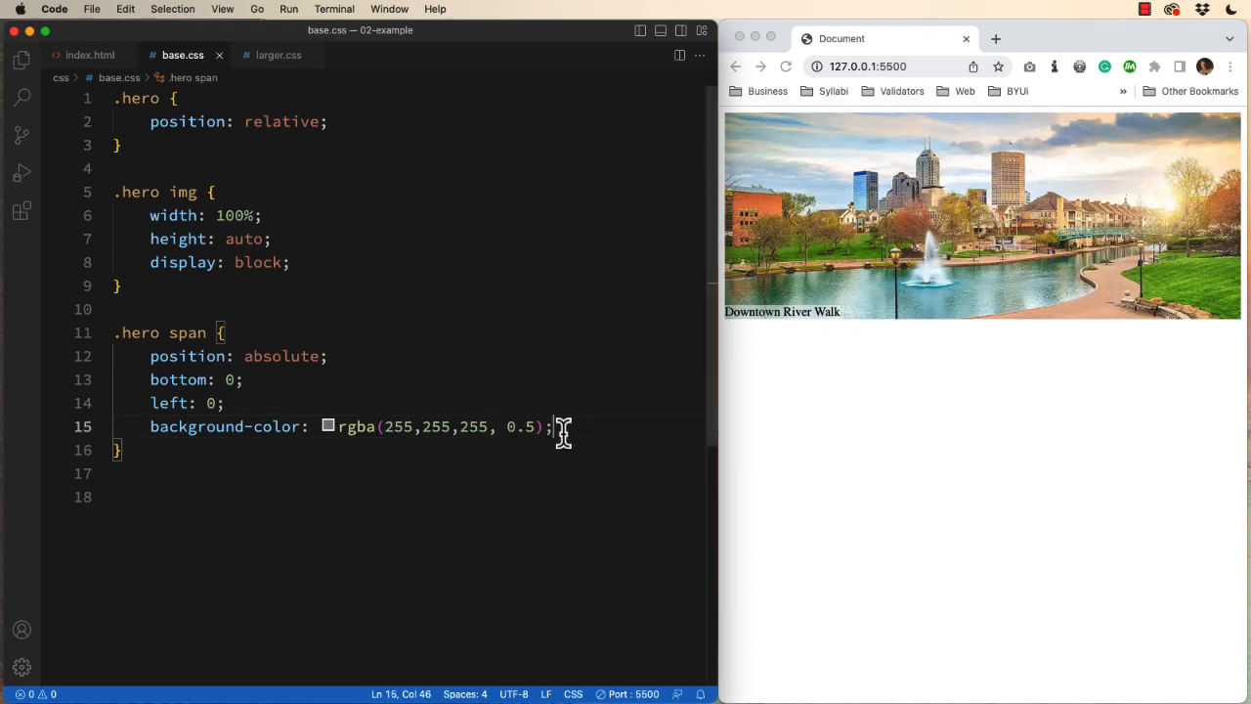
Add padding: 1rem to the .hero span rule, removing the duplicate semicolon
type("padding: ;")
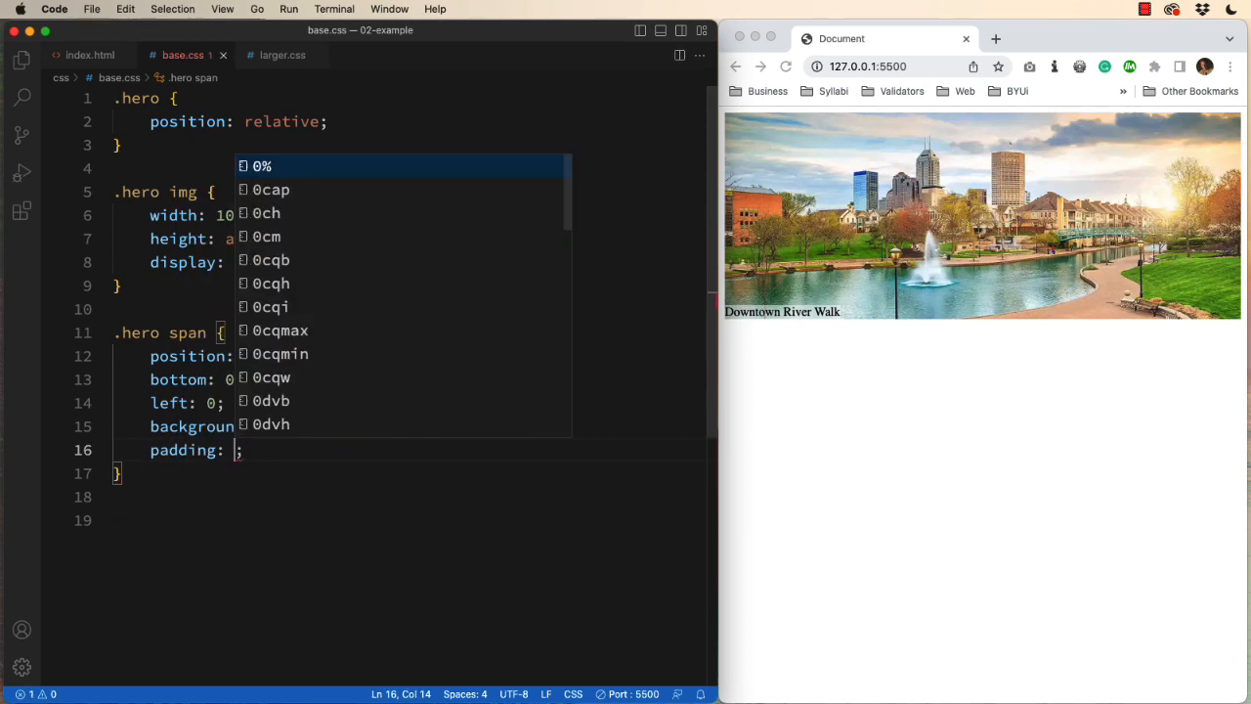
type("1rem")
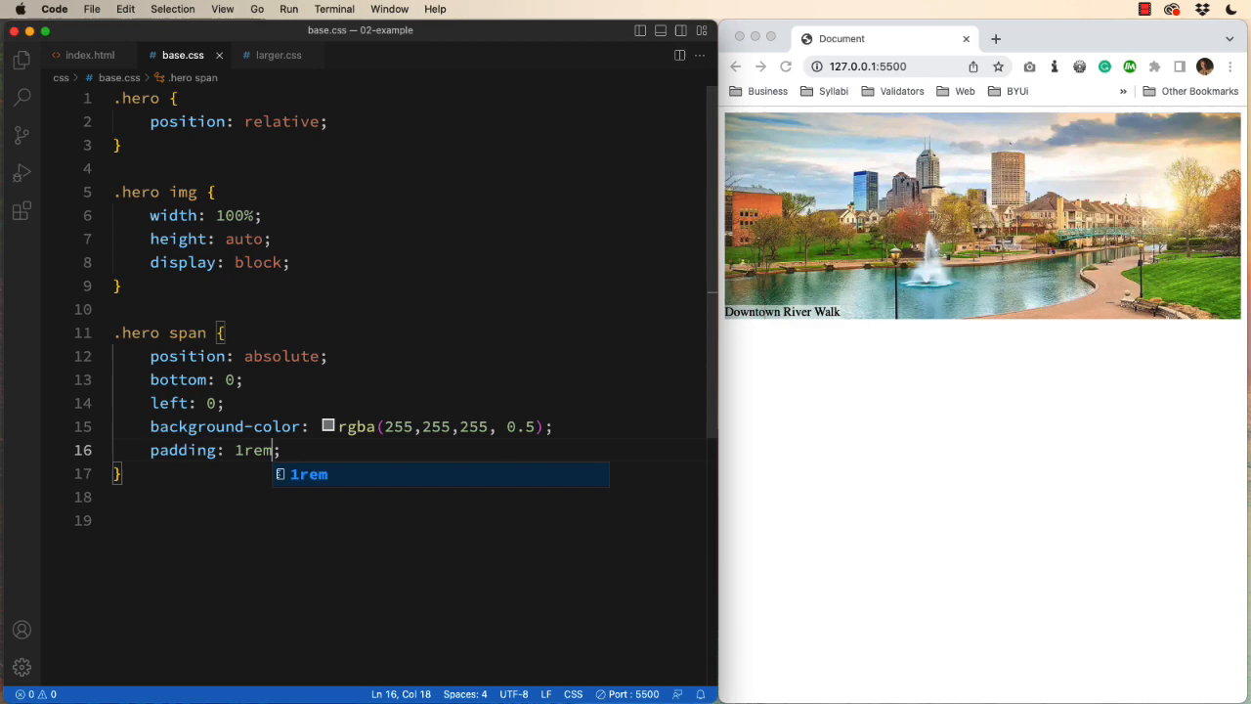
type(";")
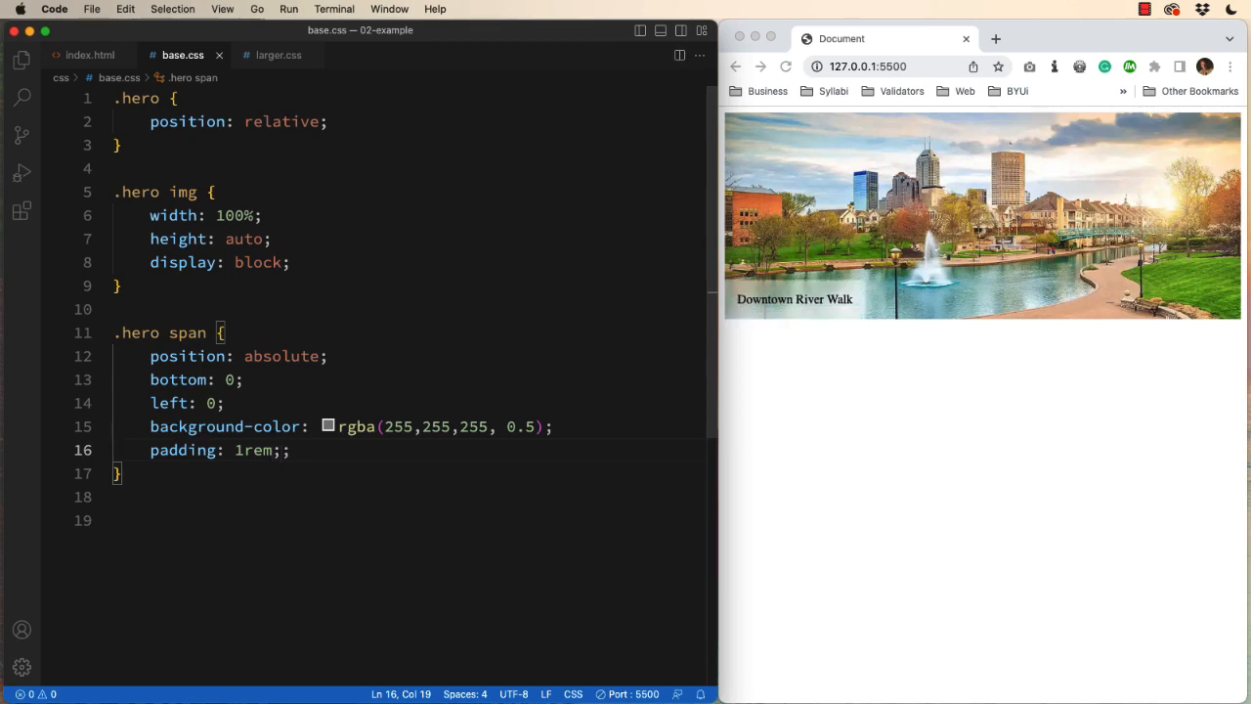
key("Backspace")
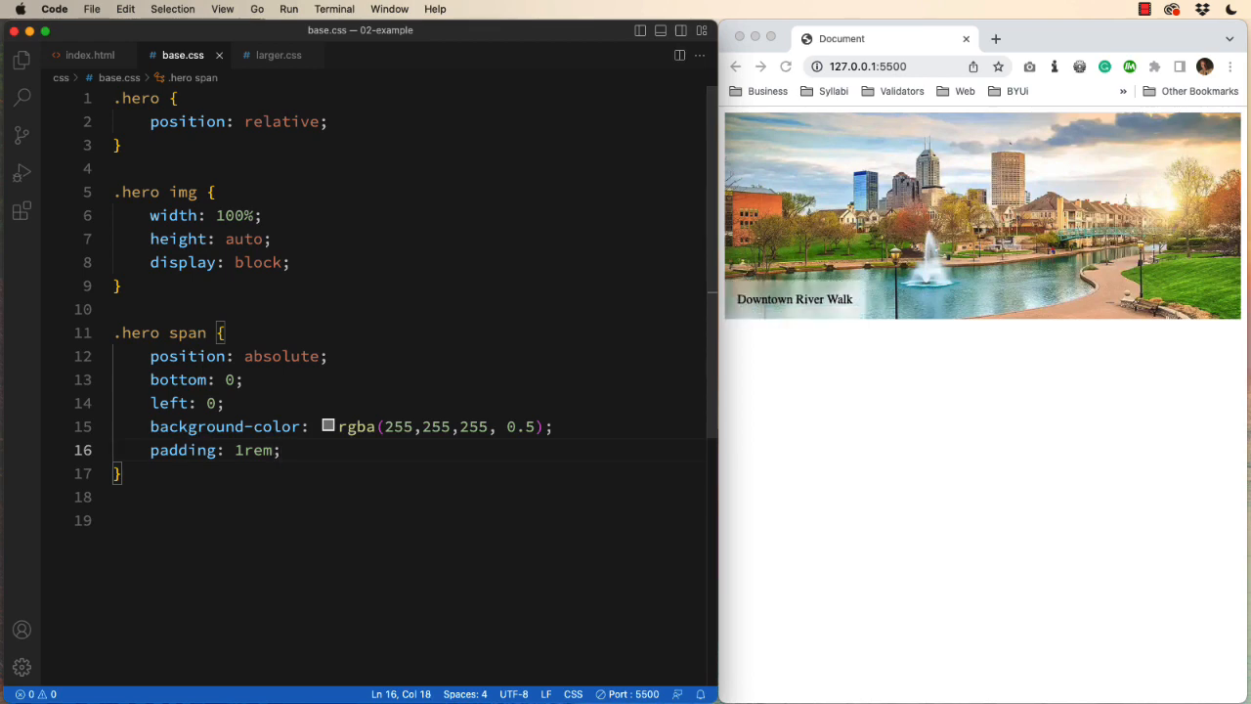
mouse_move(899, 332)
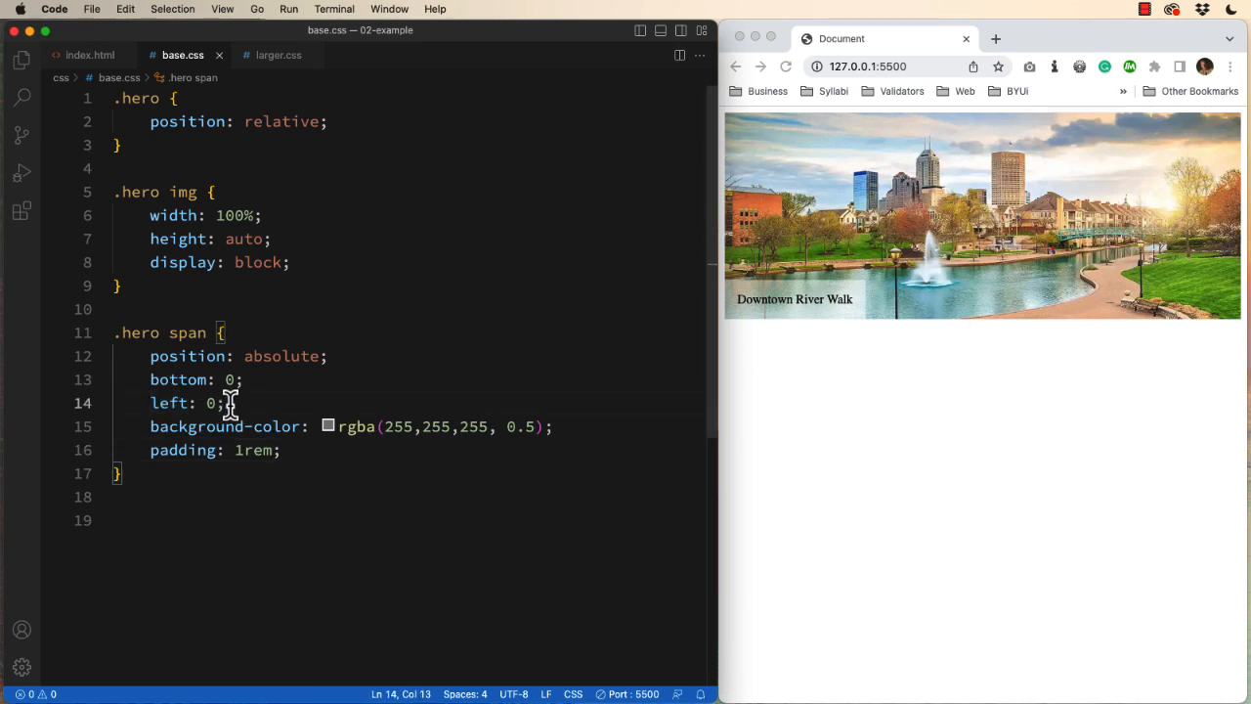
Add right: 0 and text-align: center to the .hero span rule
type("right: 0;")
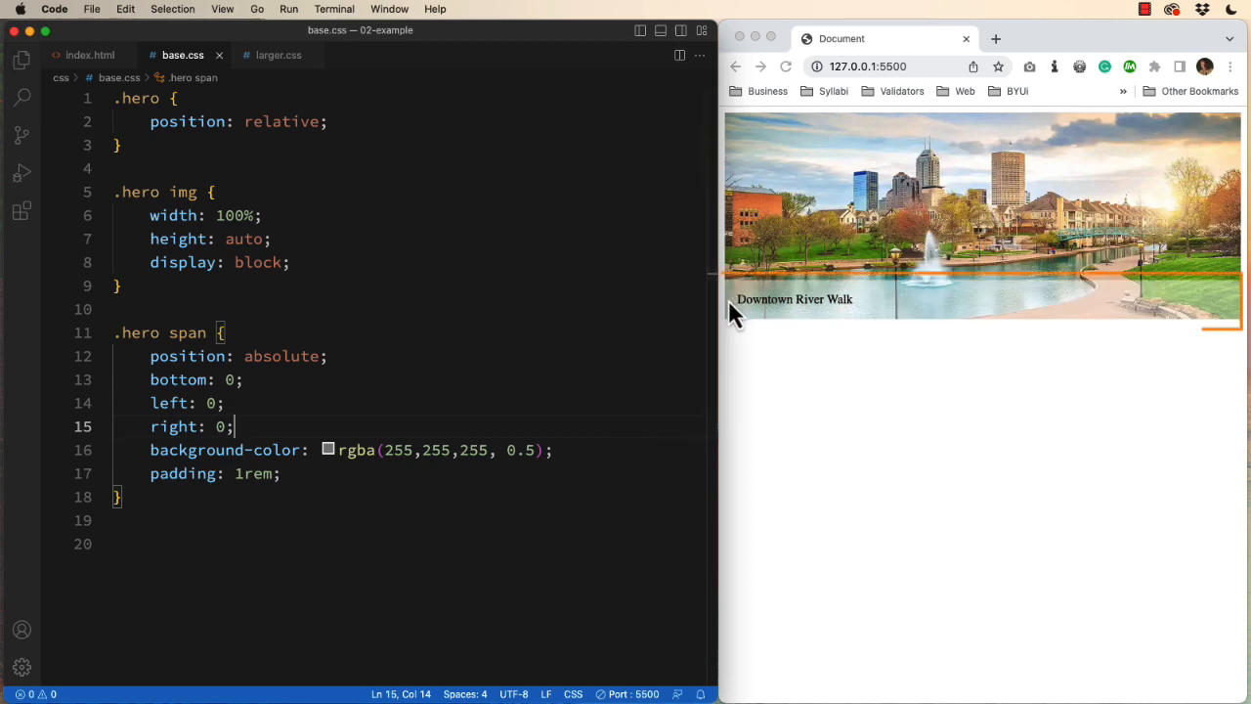
mouse_move(1216, 327)
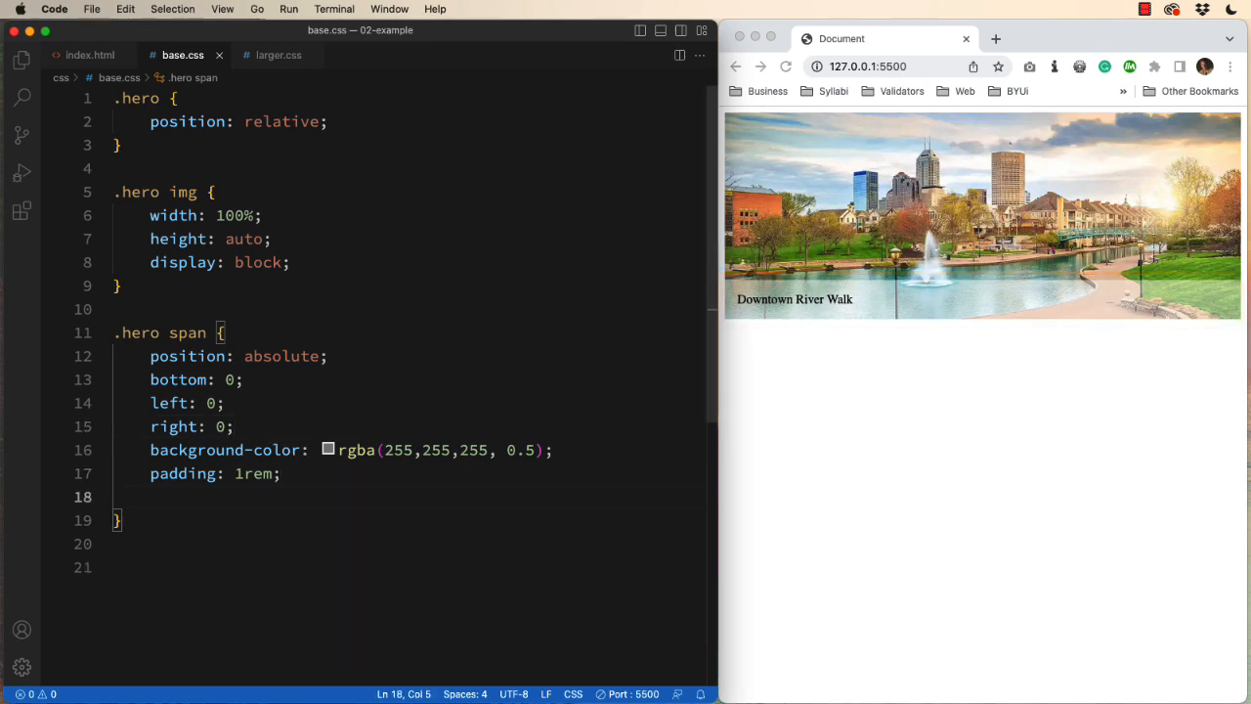
type("text-align: center;")
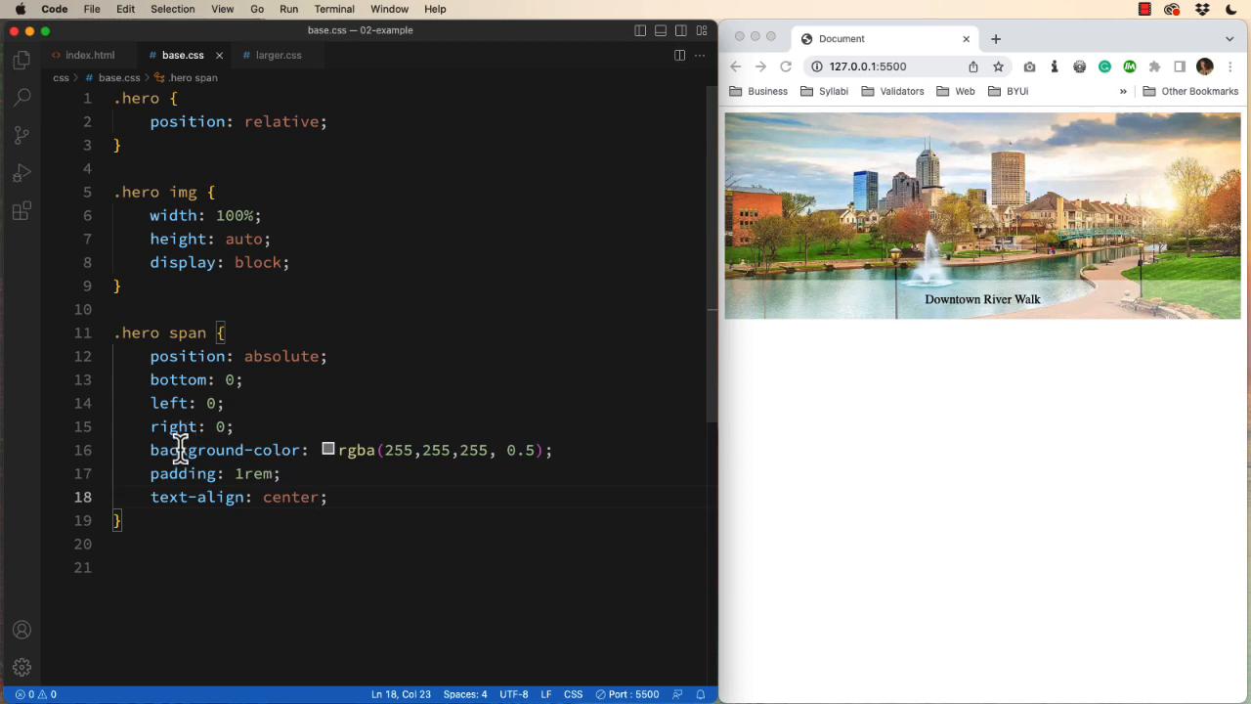
mouse_move(179, 464)
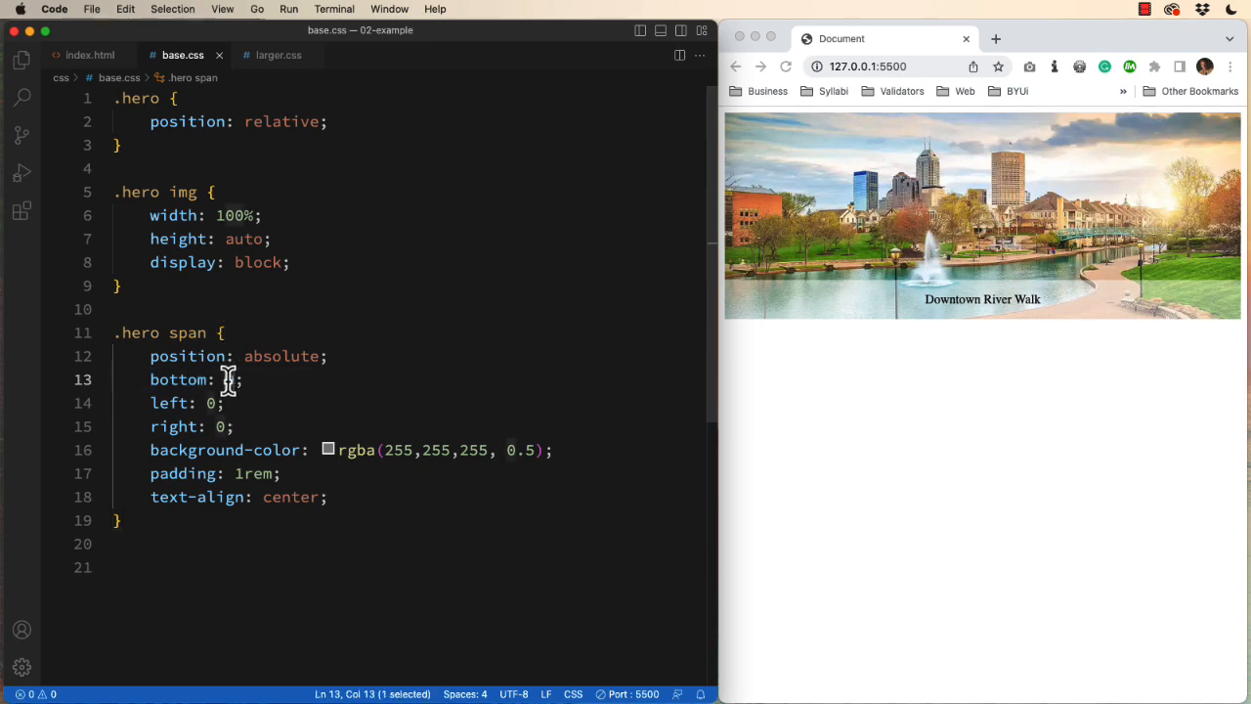
Change the caption's bottom value from 0 to 40%
type("40%")
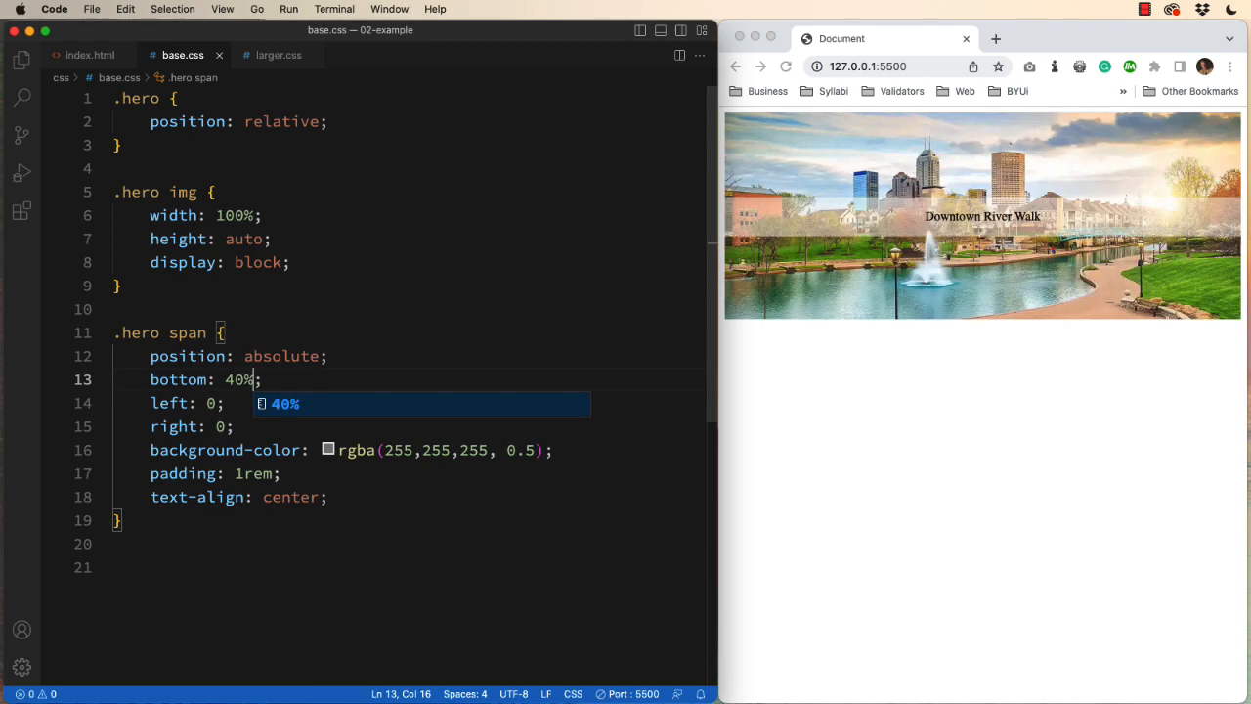
mouse_move(799, 469)
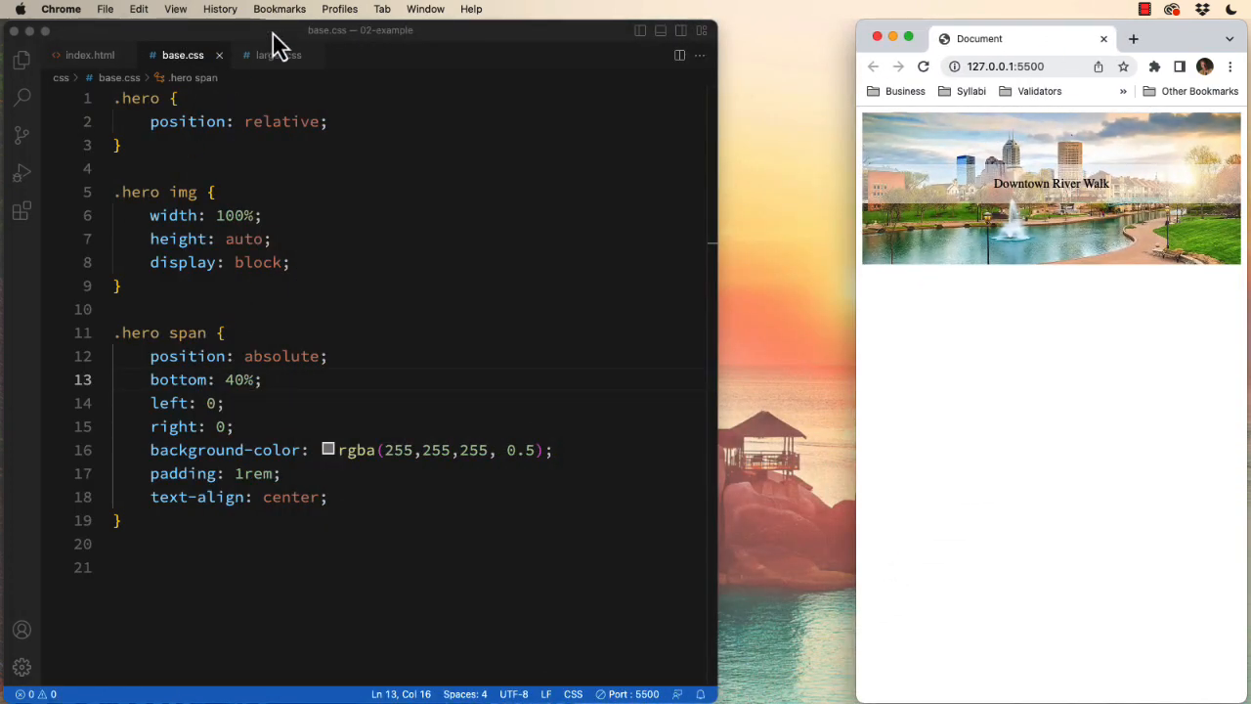
In larger.css's media query, add .hero span { font-size: 2rem; }, then return to base.css
left_click(278, 55)
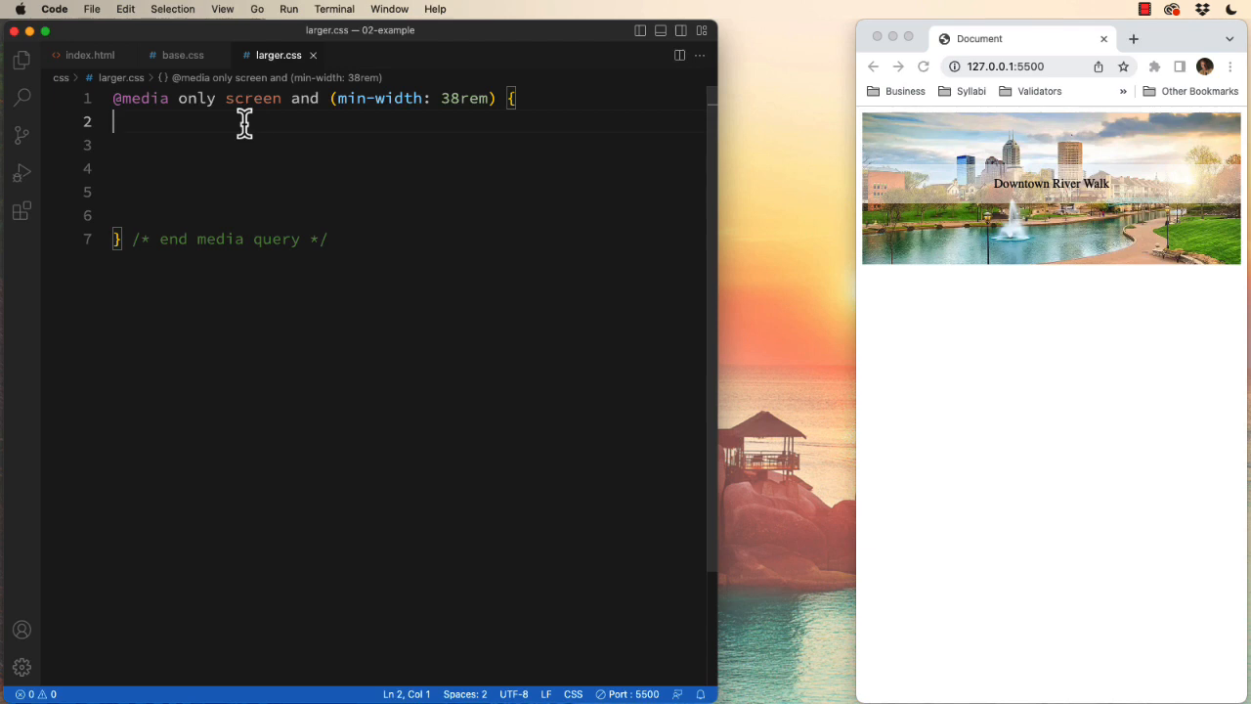
type(".hero span")
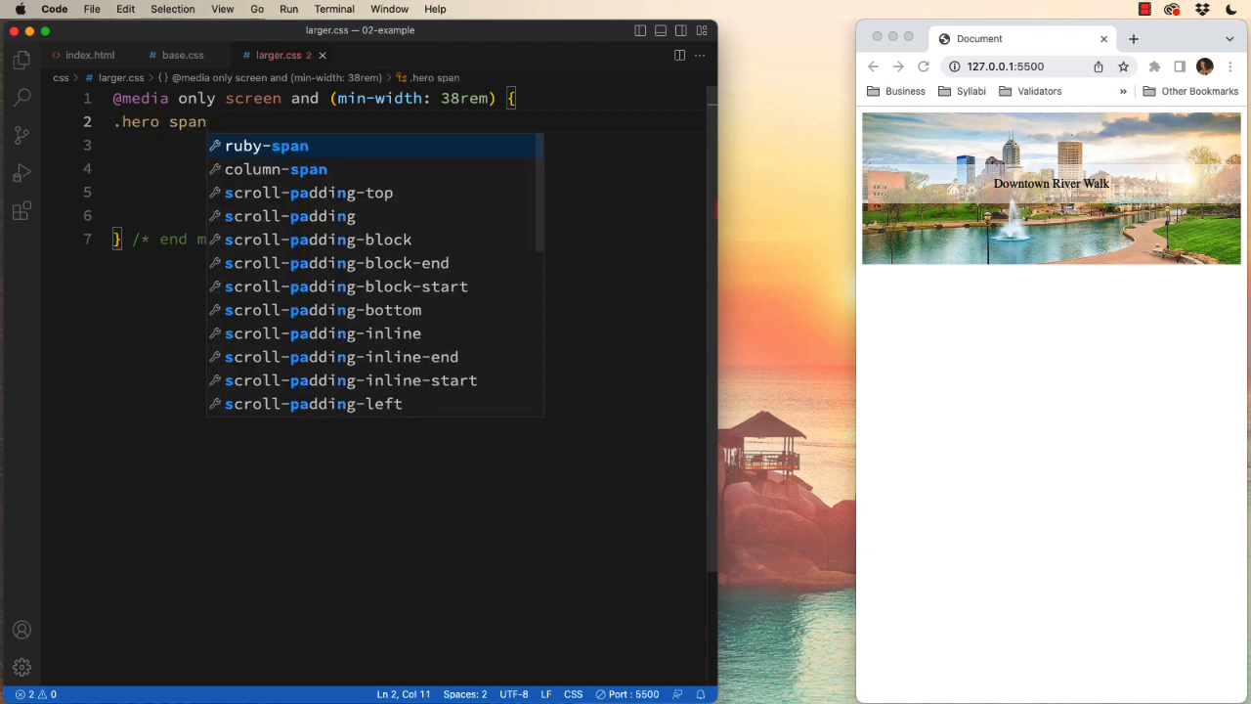
type("font-size: ;")
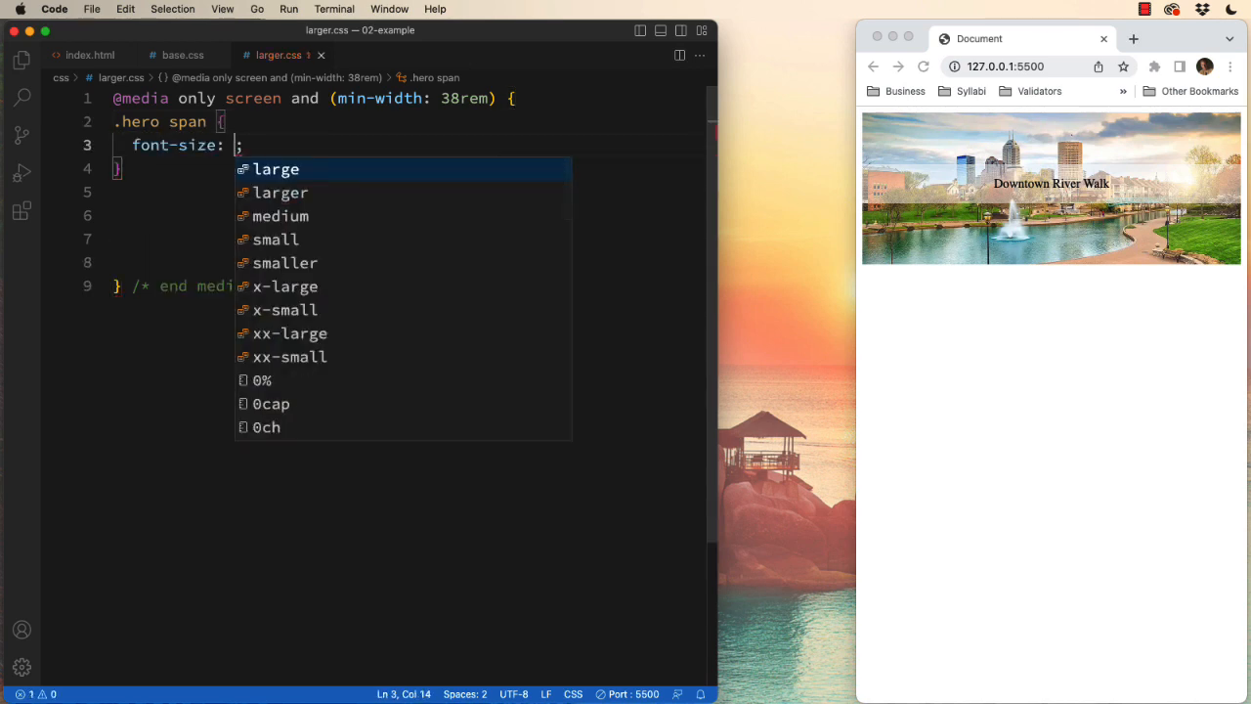
type("2rem")
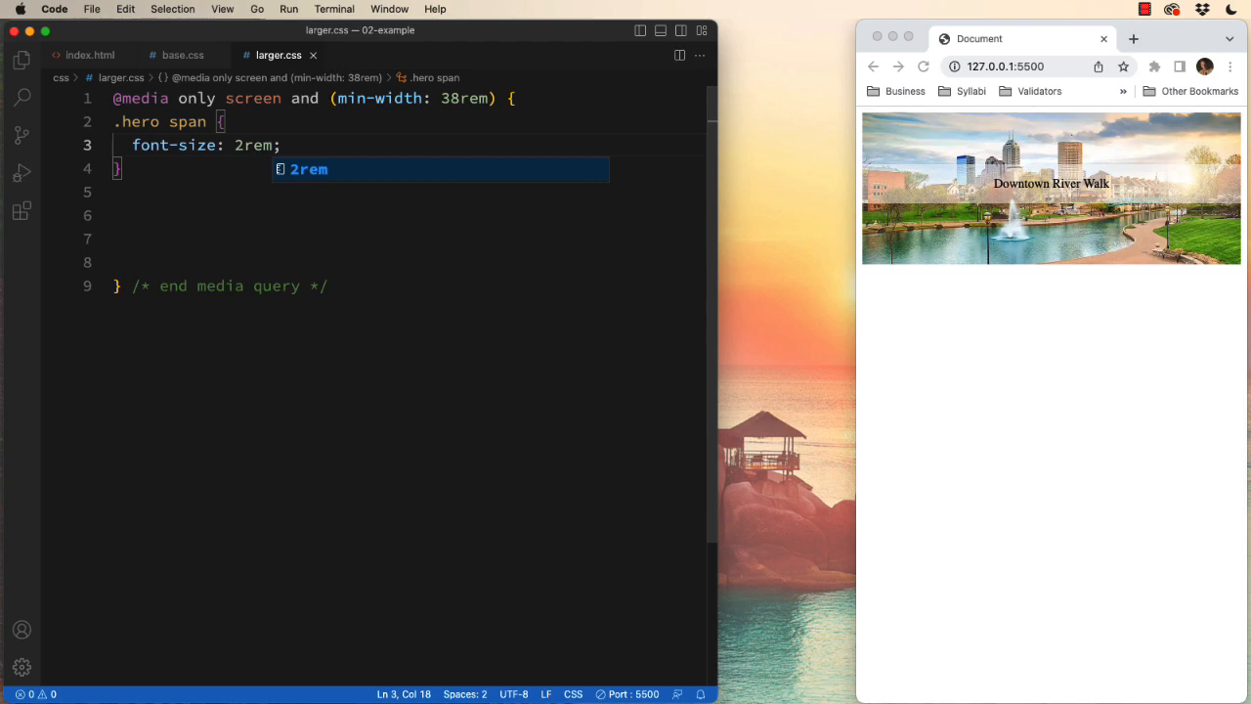
mouse_move(1065, 379)
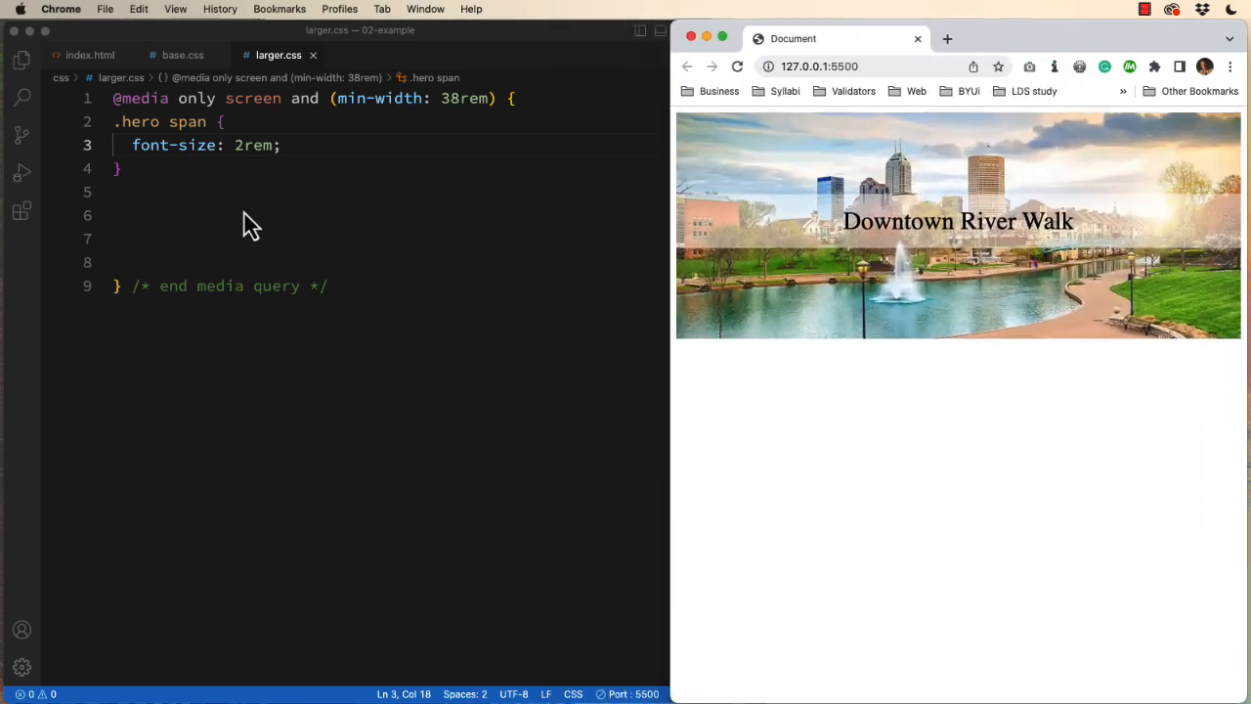
left_click(182, 54)
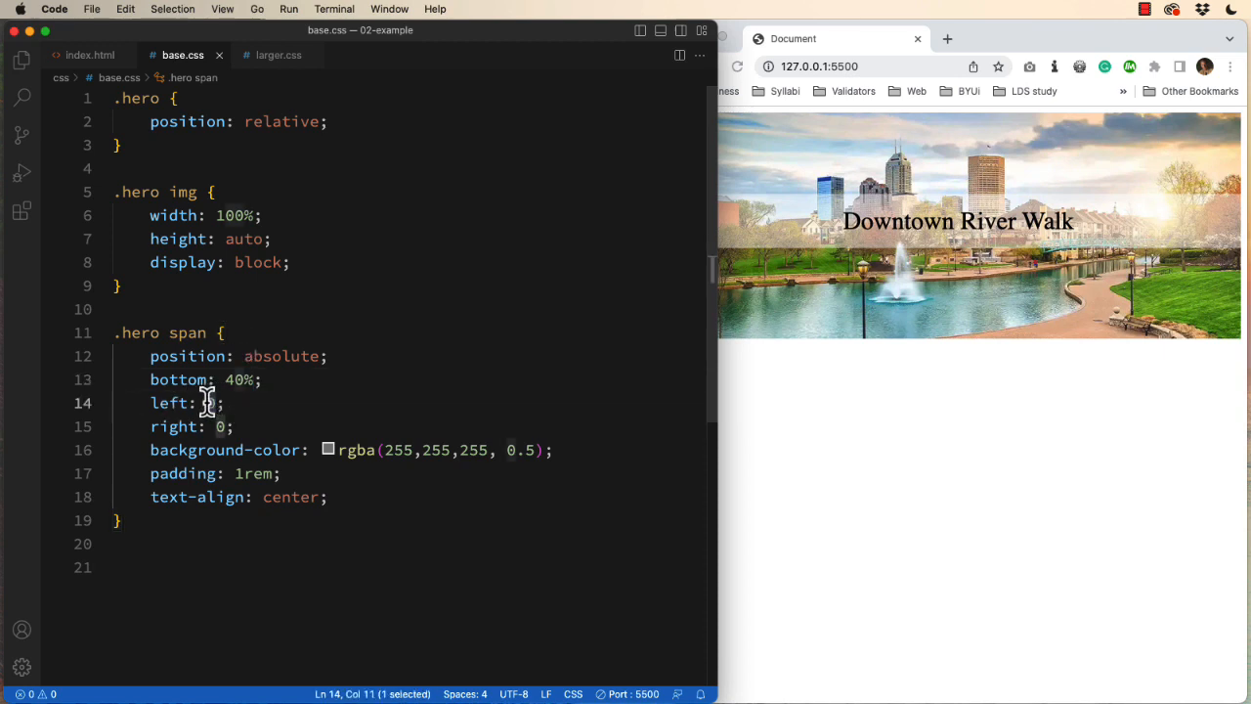
Set the caption's left offset to 20px and replace 'right: 0;' with 'width: 30%;'
type("20")
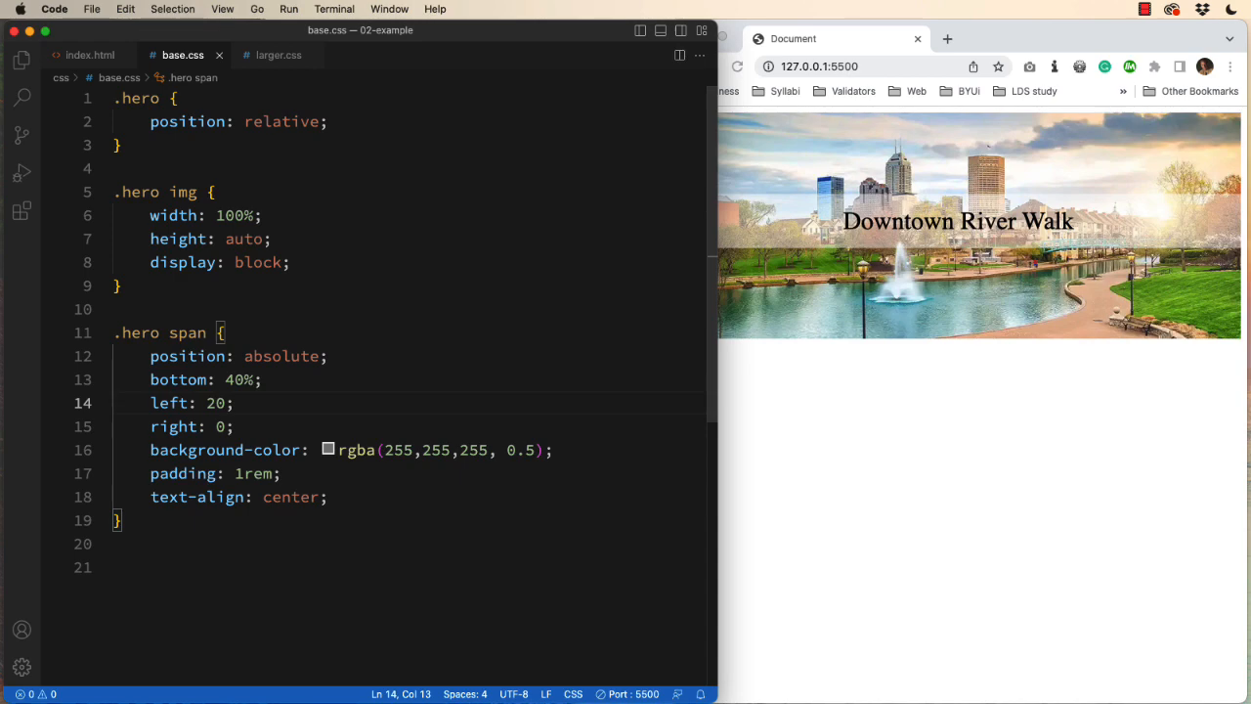
type("px")
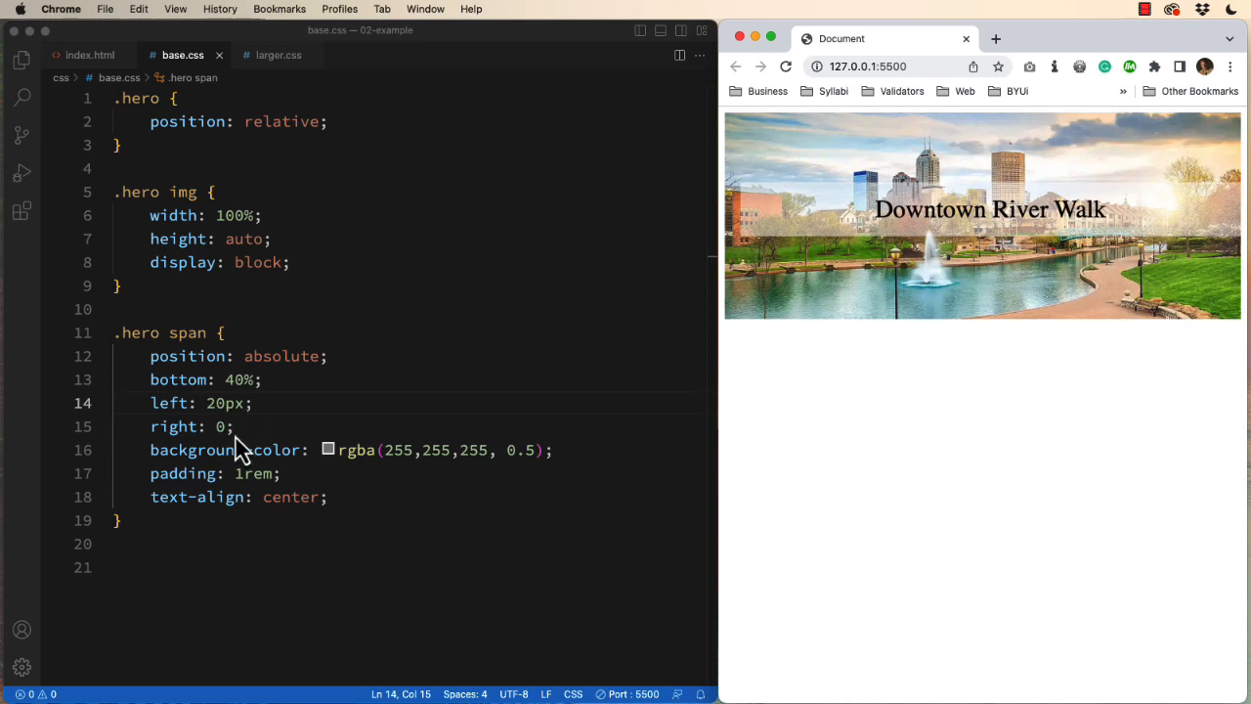
triple_click(176, 426)
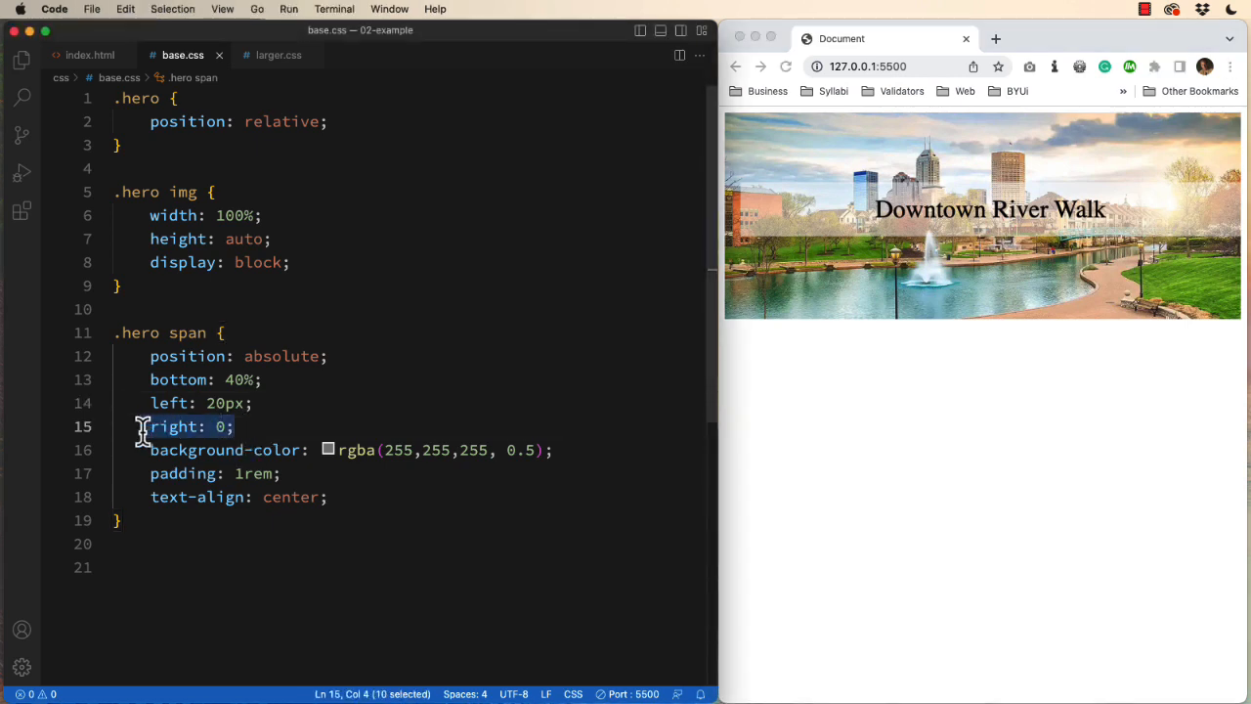
type("width")
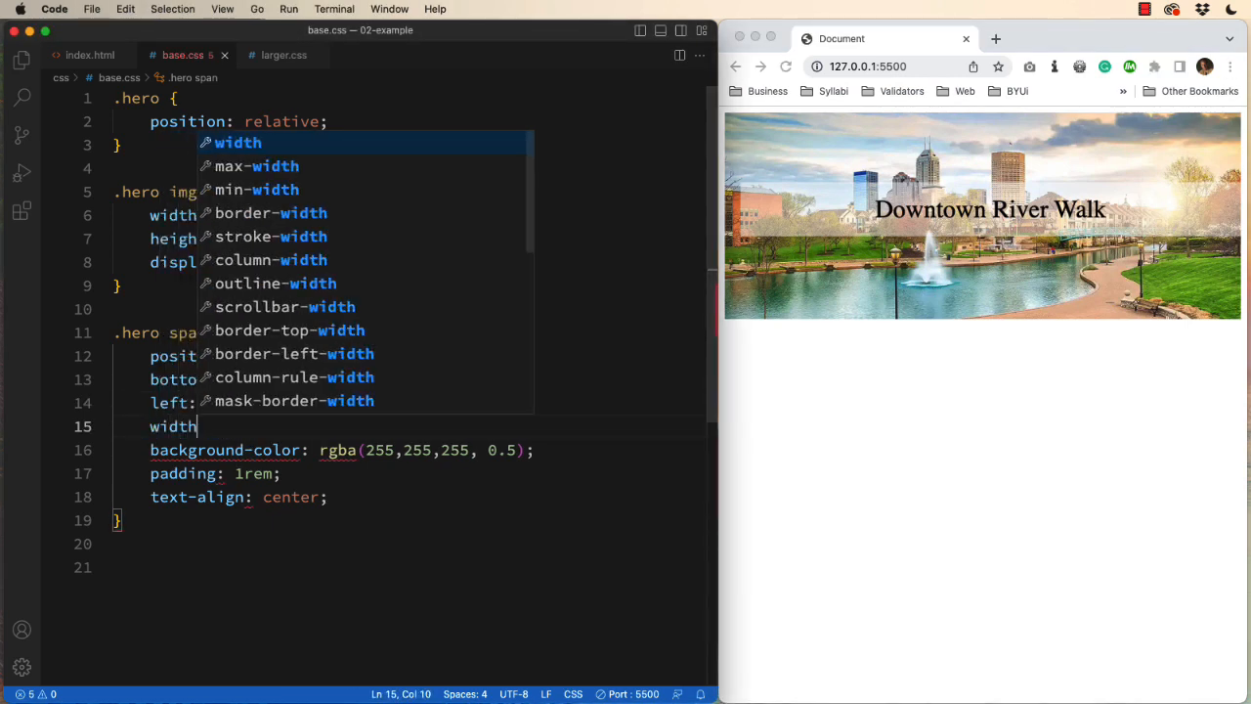
type(": 3")
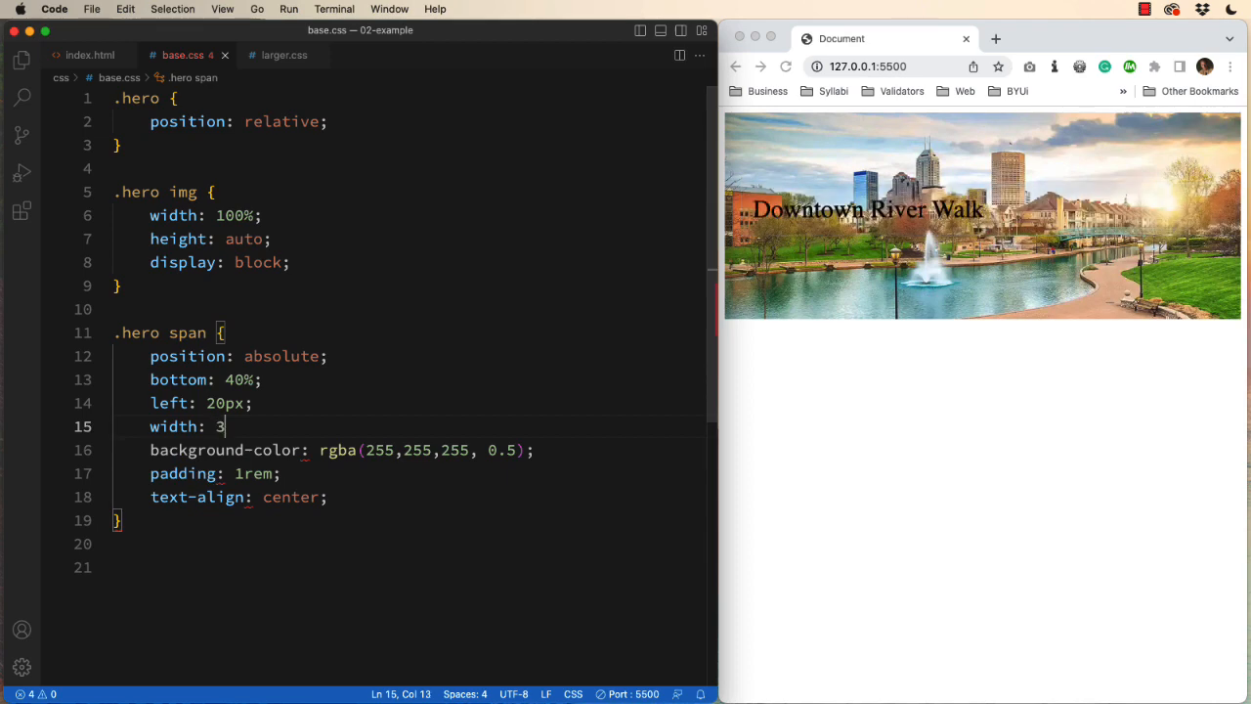
type("0%;")
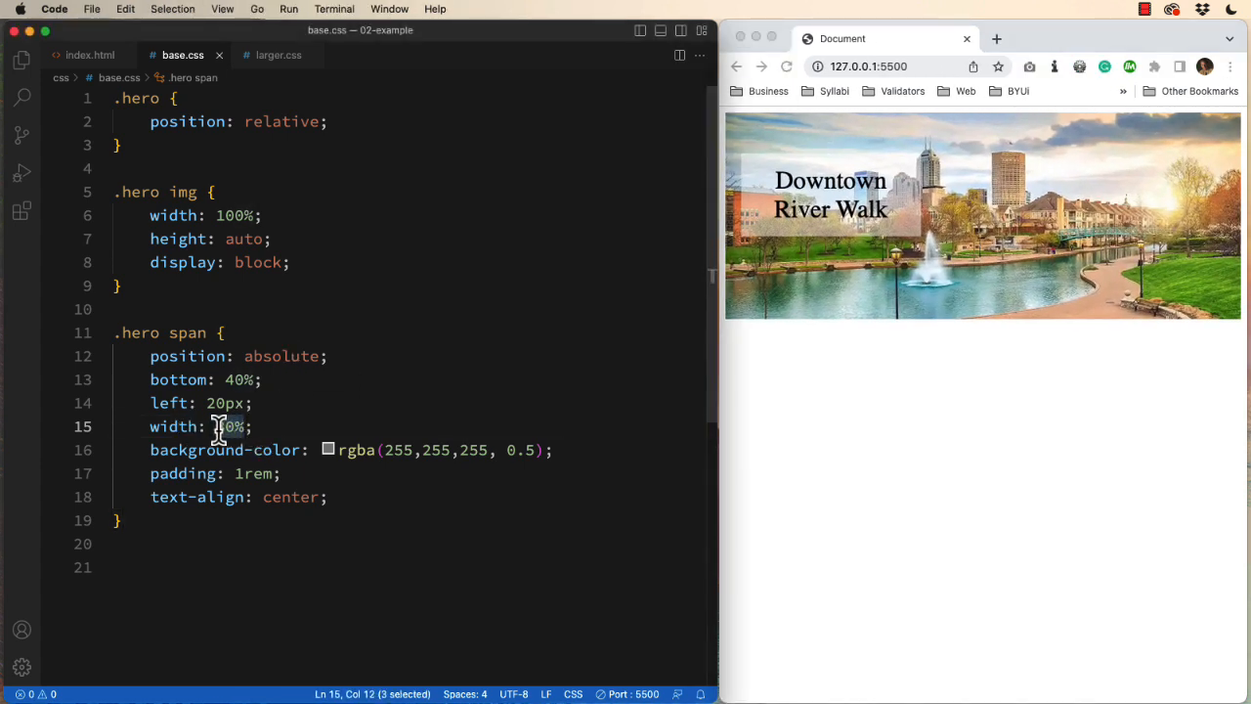
Change the caption box's width value in base.css to 400px
type("400px")
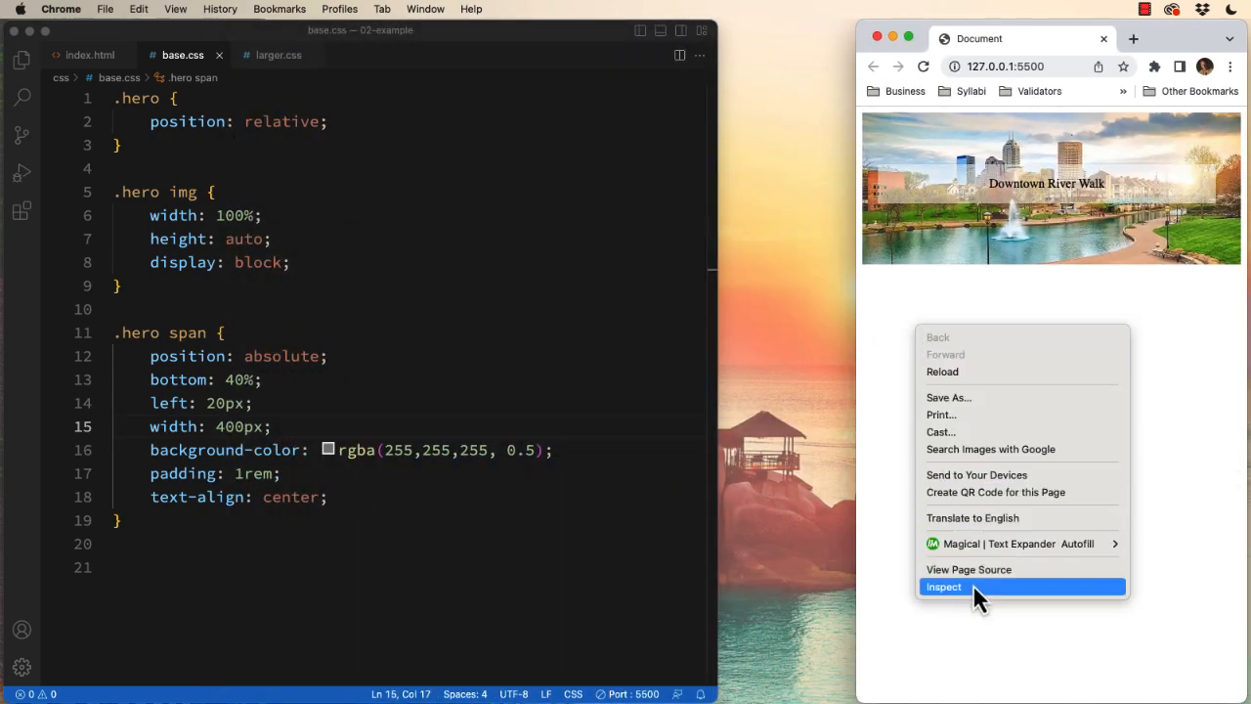
Open Chrome's developer tools on the hero image page
left_click(943, 587)
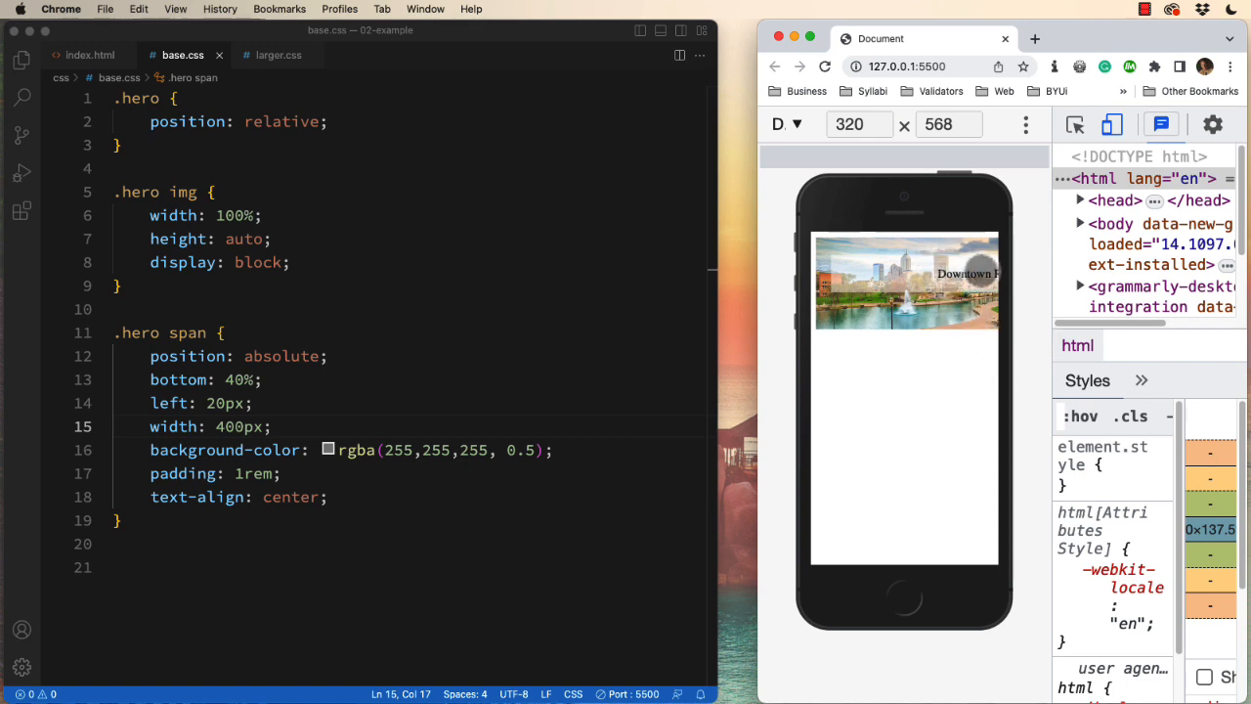
mouse_move(982, 271)
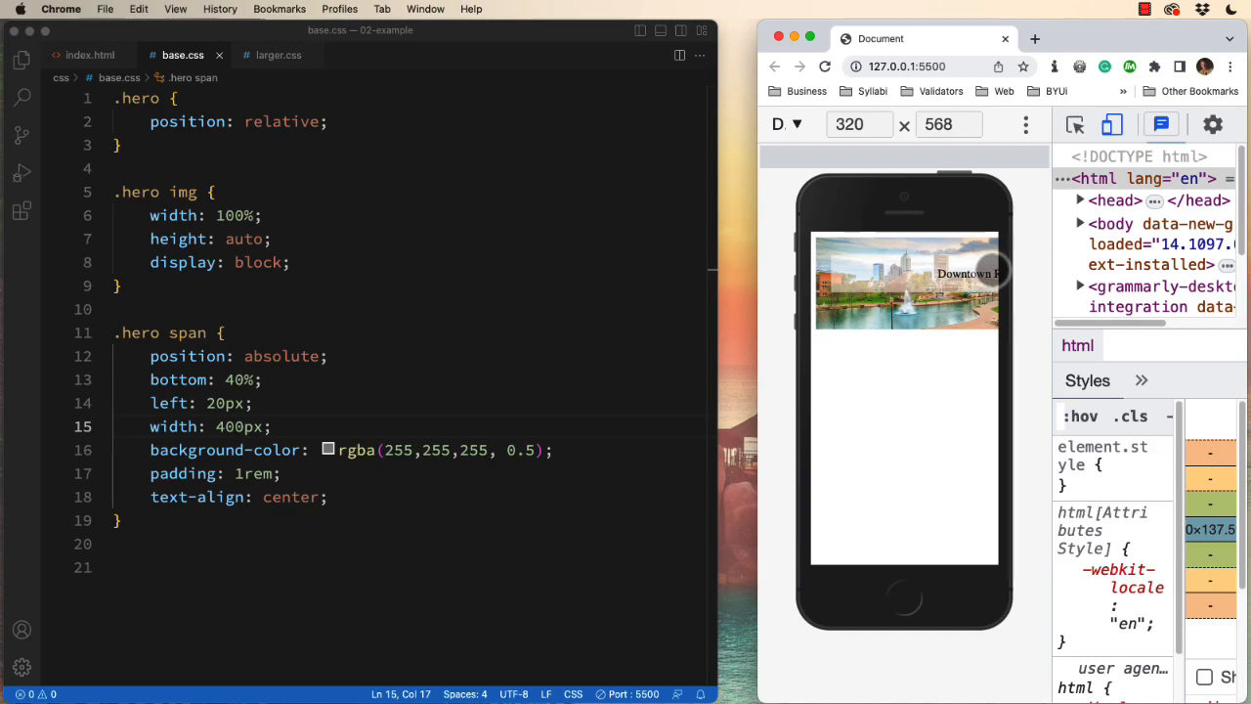
mouse_move(777, 296)
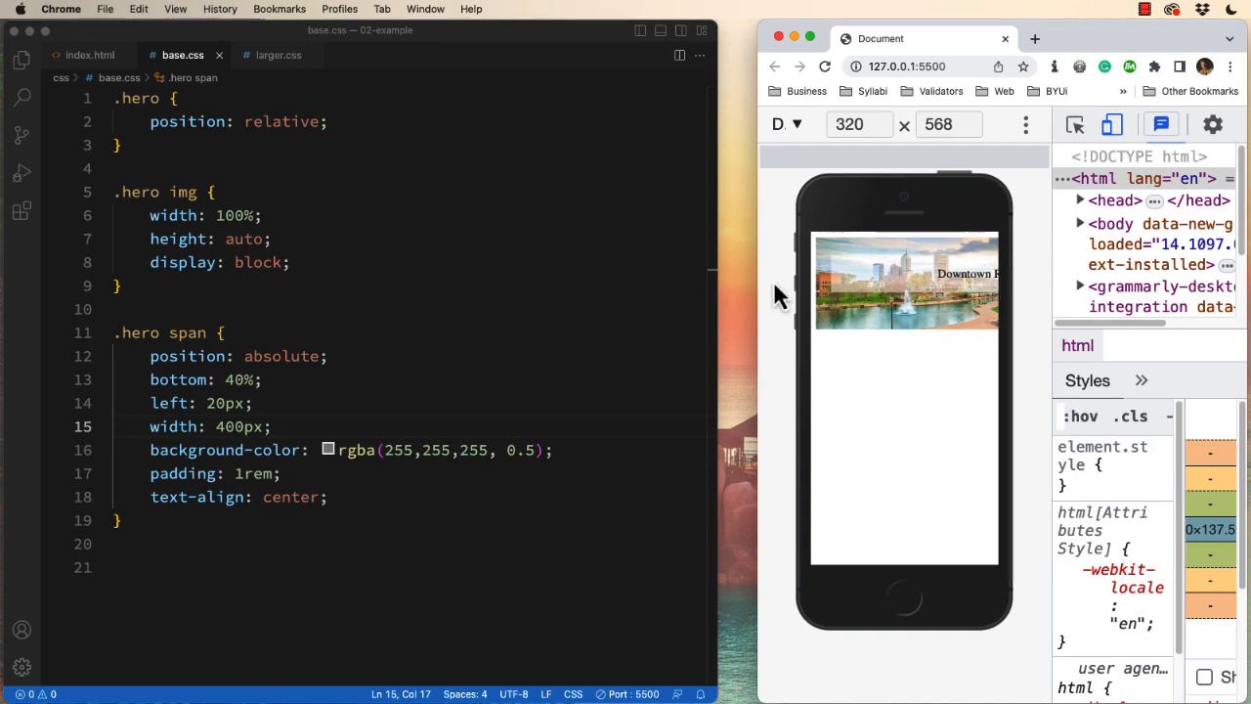